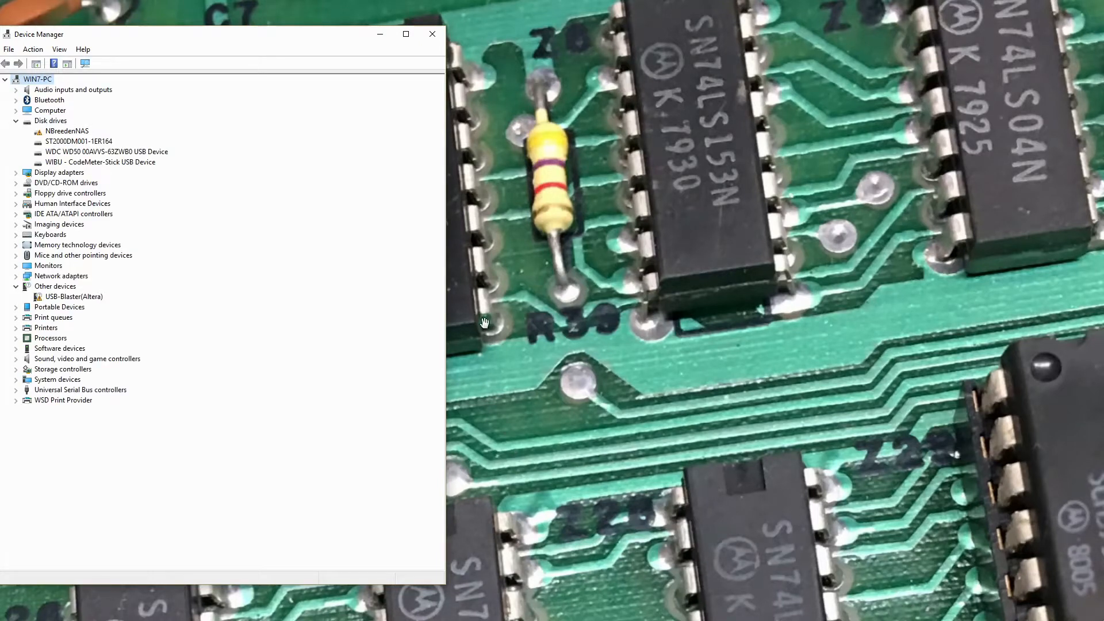
Advance from the shutdown /o /r /t 0 photo to the 'Choose an option' recovery photo
left_click(73, 296)
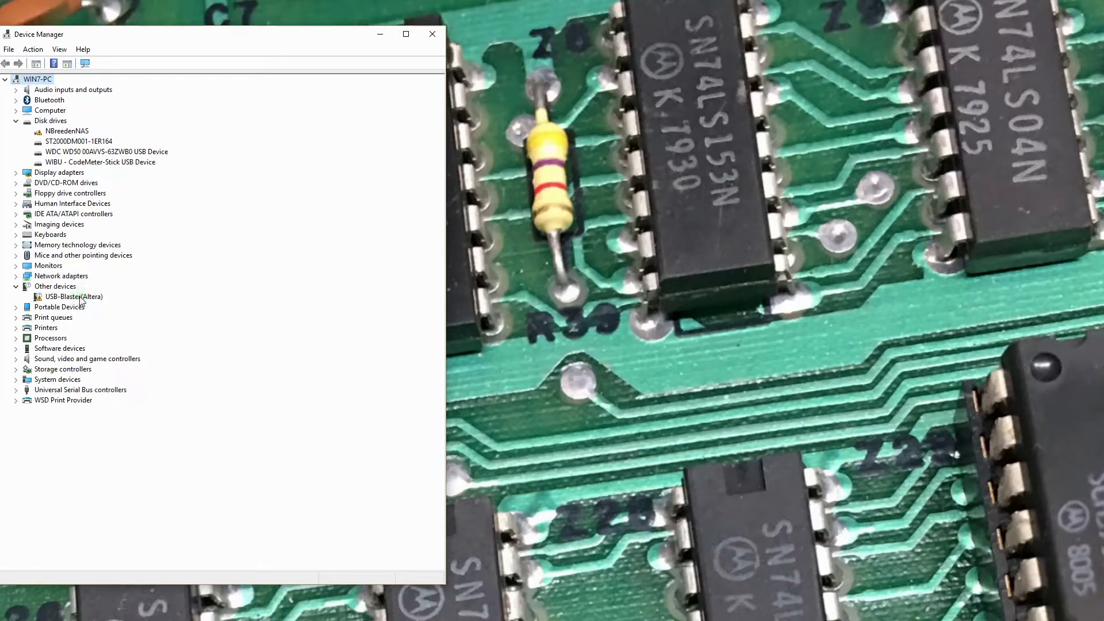
right_click(74, 297)
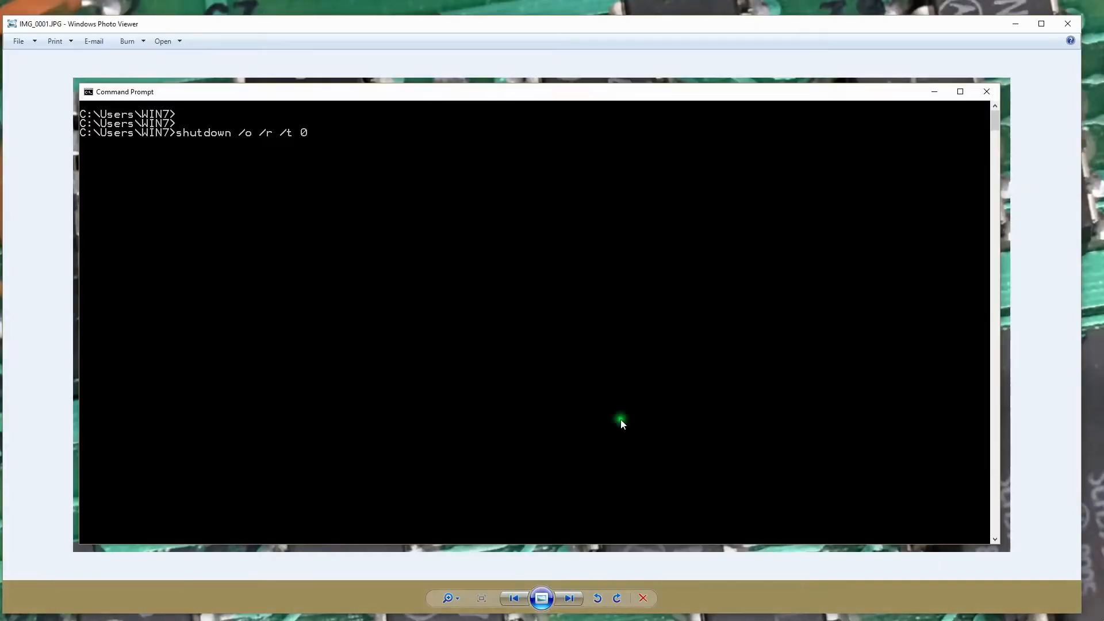
mouse_move(543, 342)
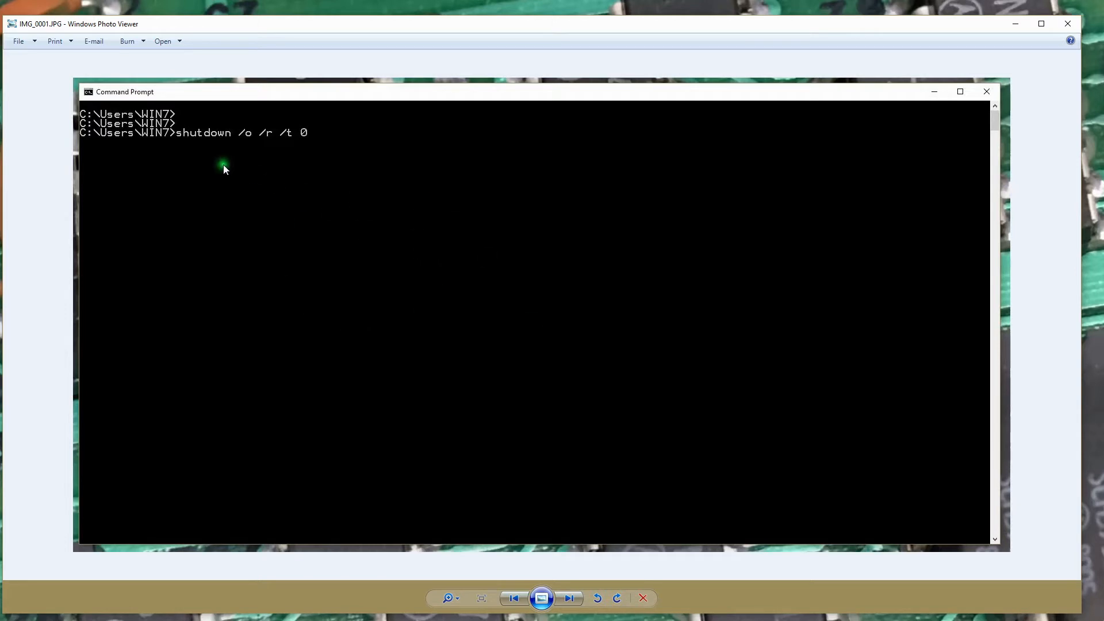
mouse_move(216, 139)
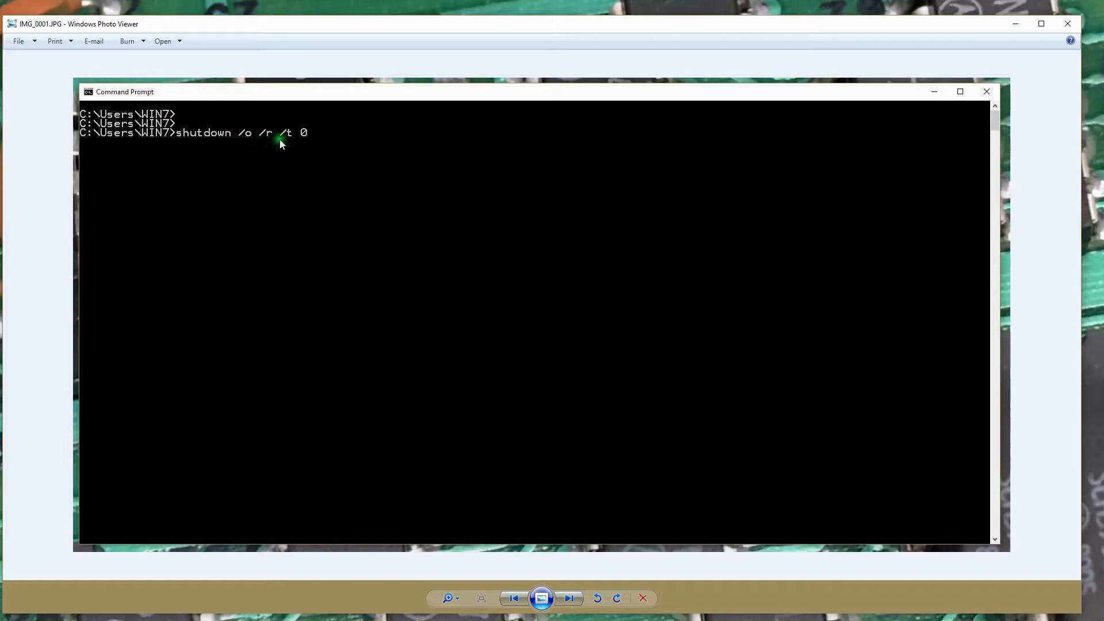
mouse_move(246, 143)
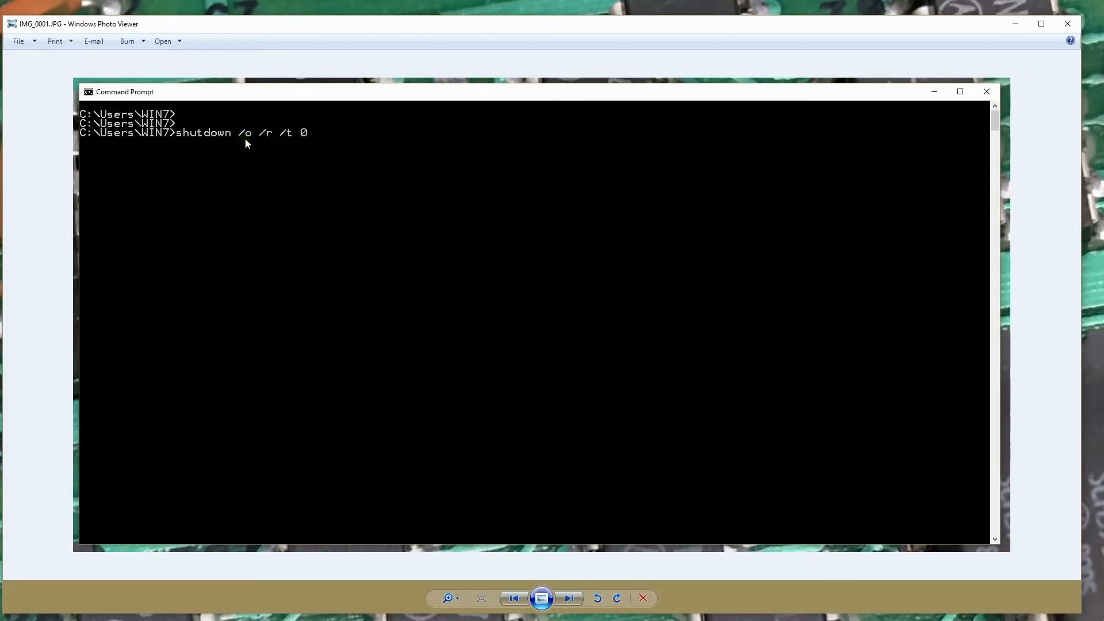
mouse_move(269, 146)
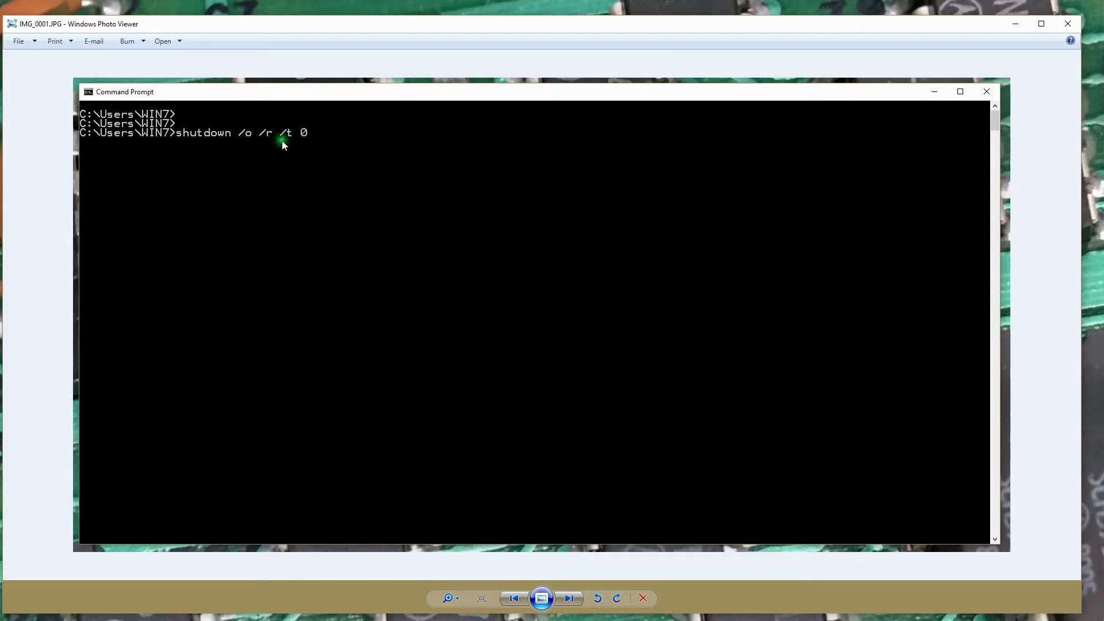
mouse_move(491, 361)
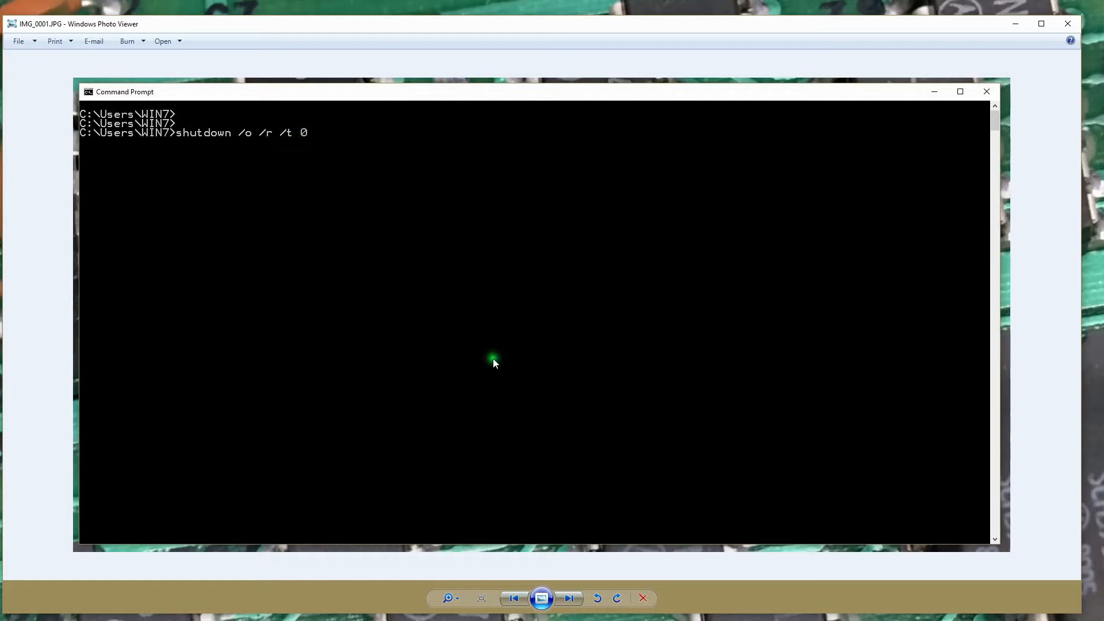
mouse_move(592, 511)
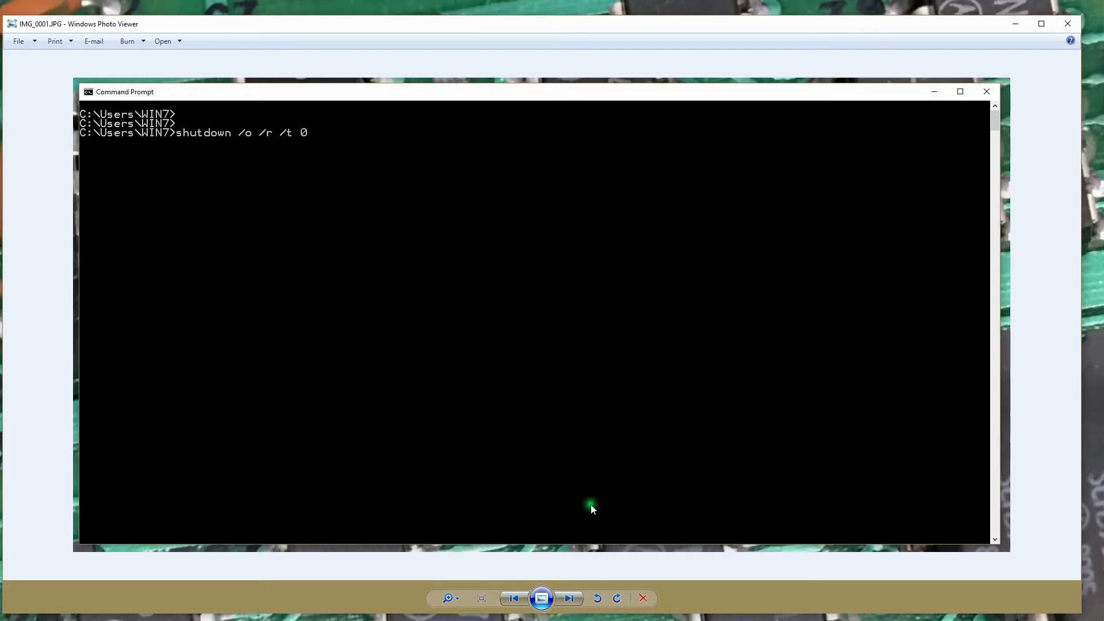
left_click(568, 598)
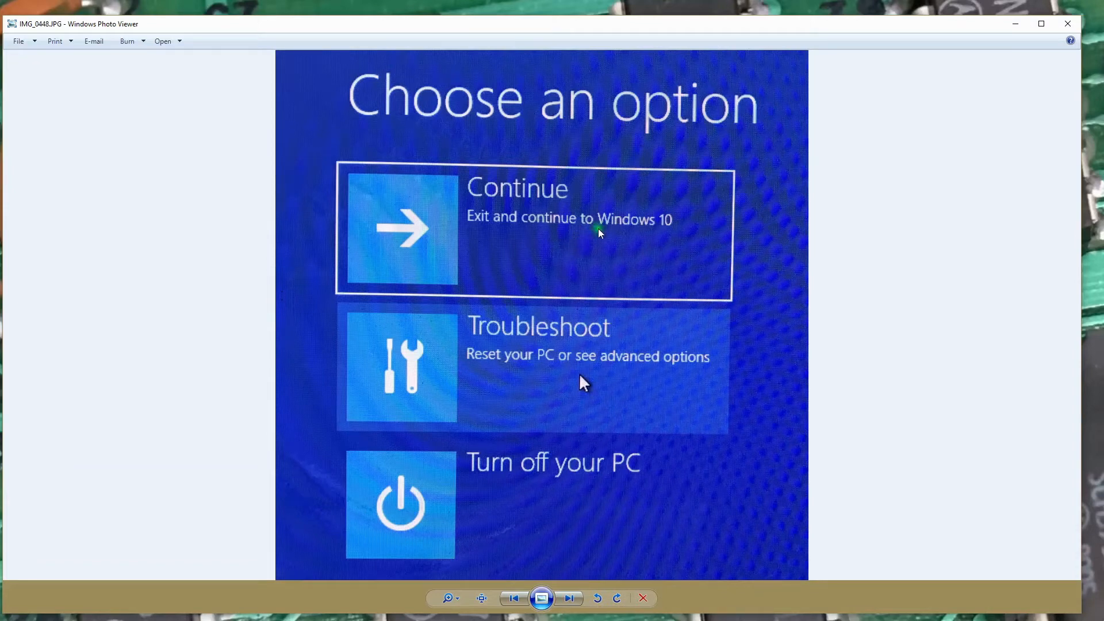
mouse_move(588, 386)
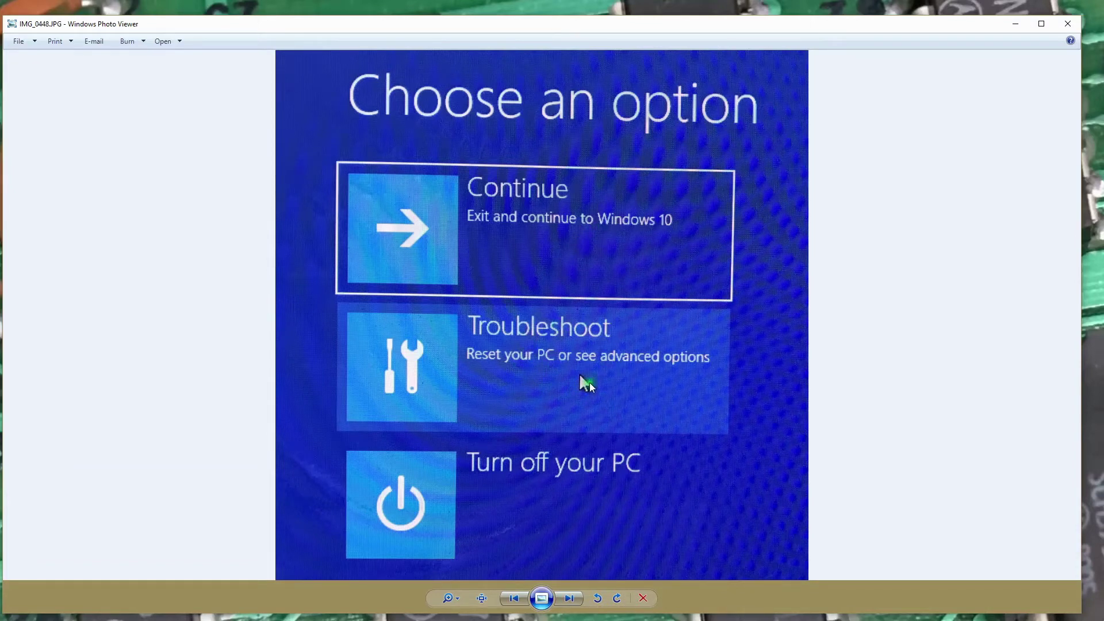
Advance to the Troubleshoot recovery screen photo
left_click(569, 598)
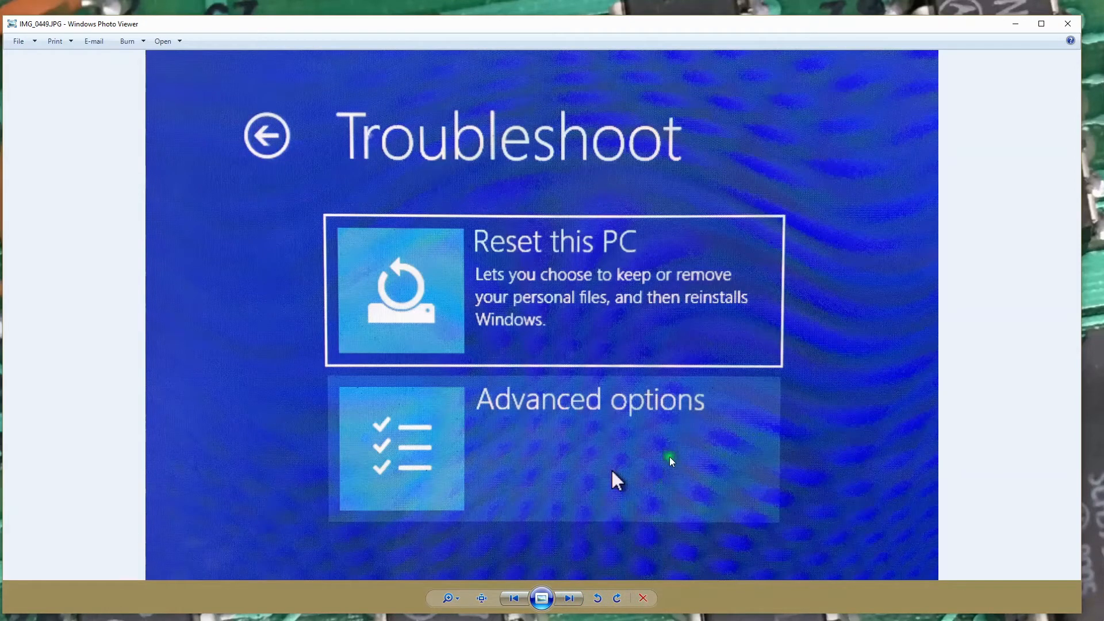
mouse_move(563, 598)
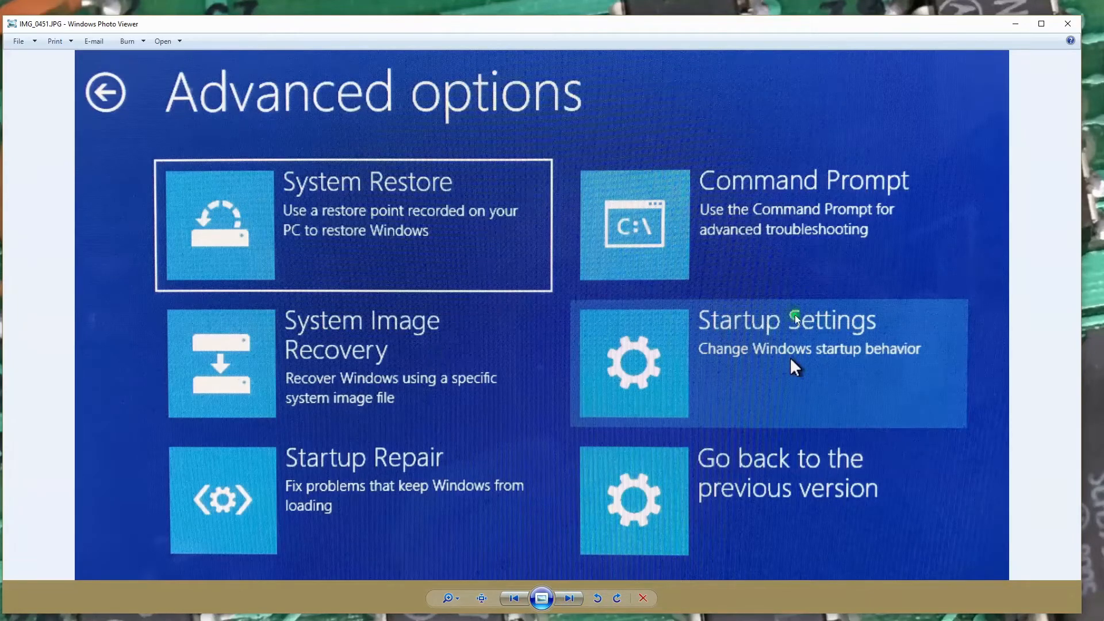
mouse_move(866, 366)
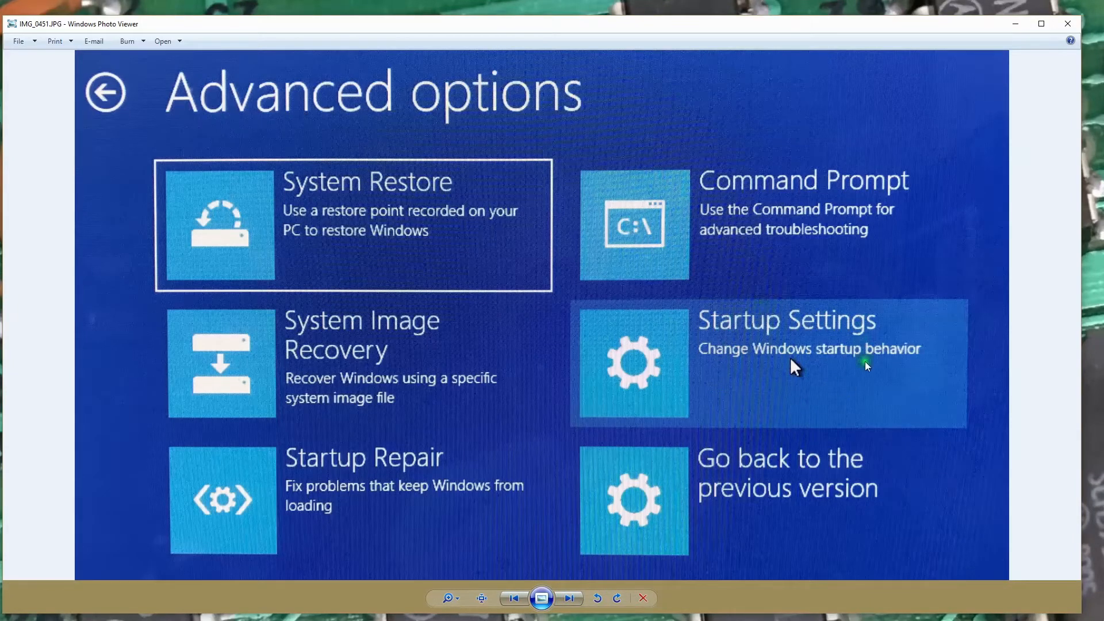
mouse_move(577, 588)
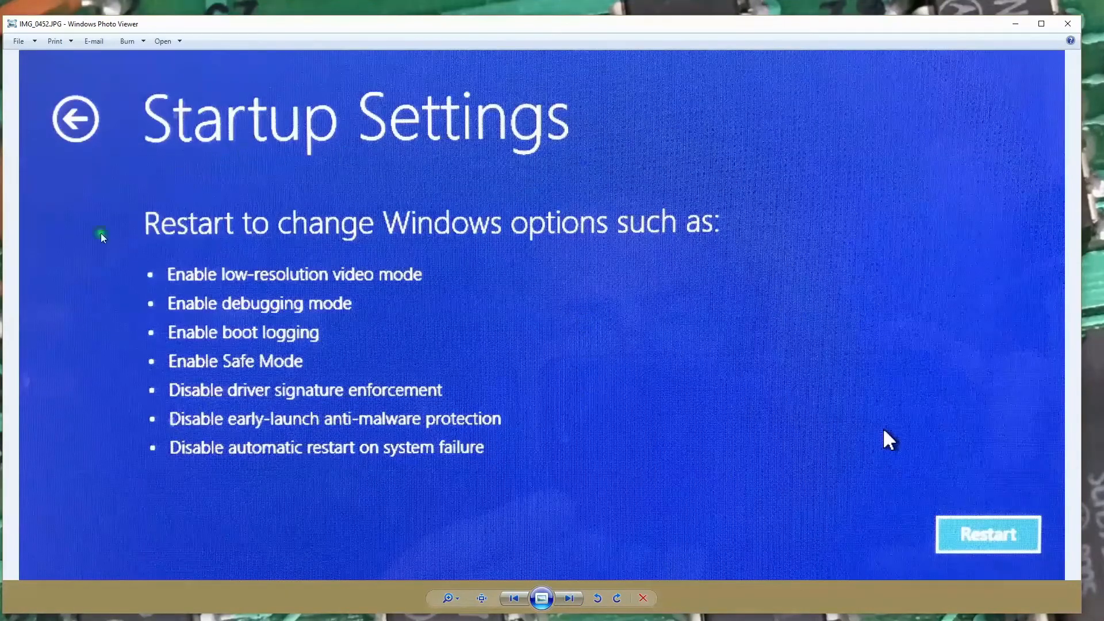
mouse_move(269, 309)
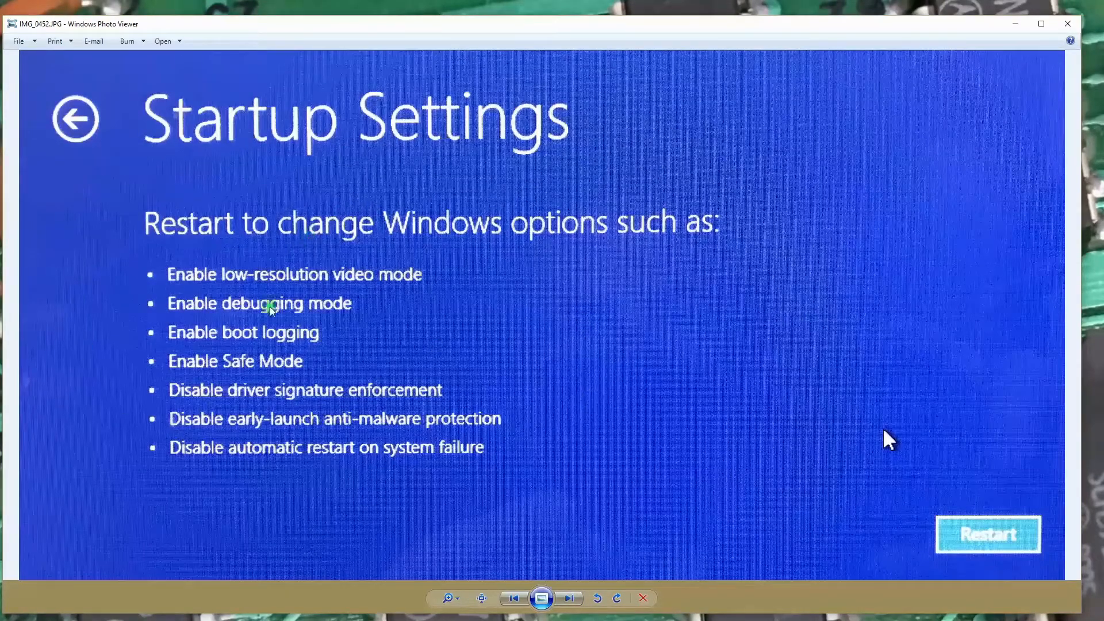
mouse_move(270, 260)
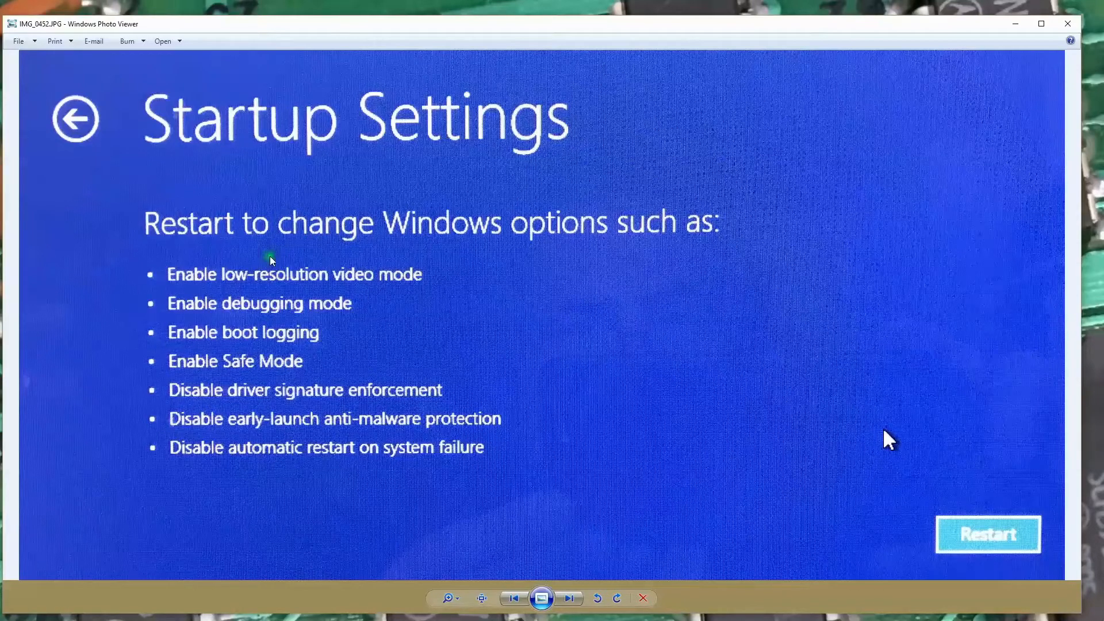
mouse_move(525, 432)
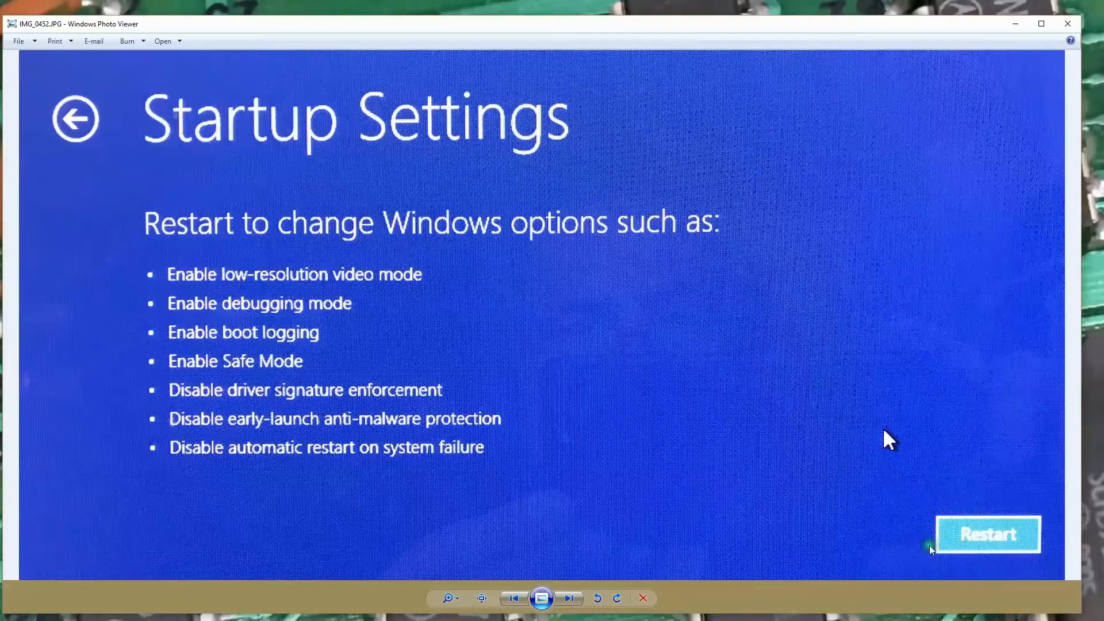
mouse_move(570, 598)
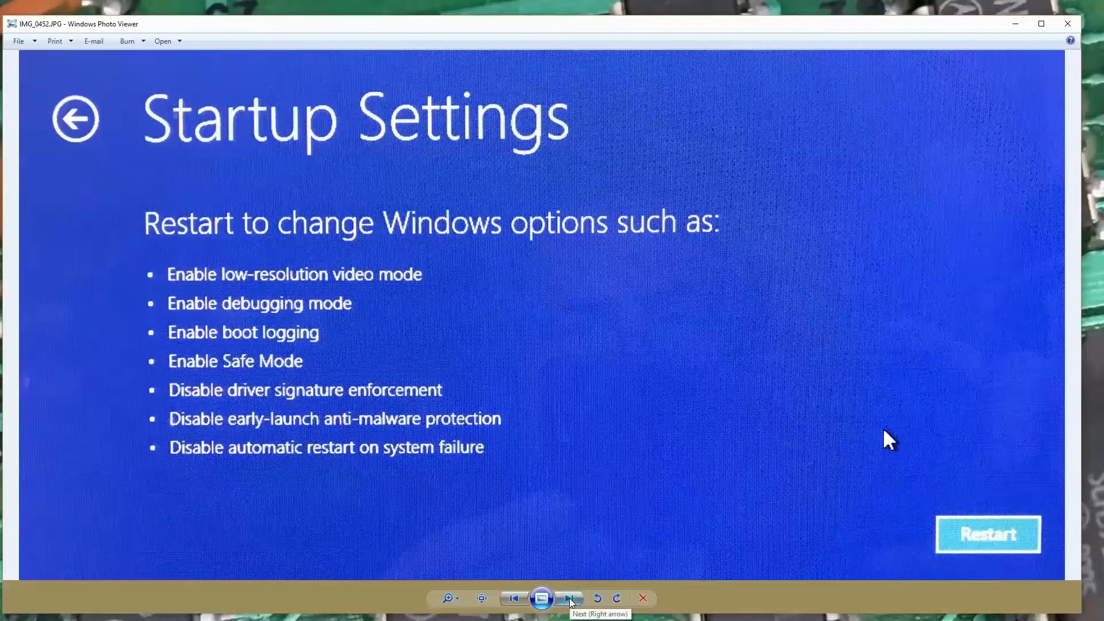
Show IMG_0453 with option 7 Disable driver signature enforcement, then return to File Explorer
left_click(568, 598)
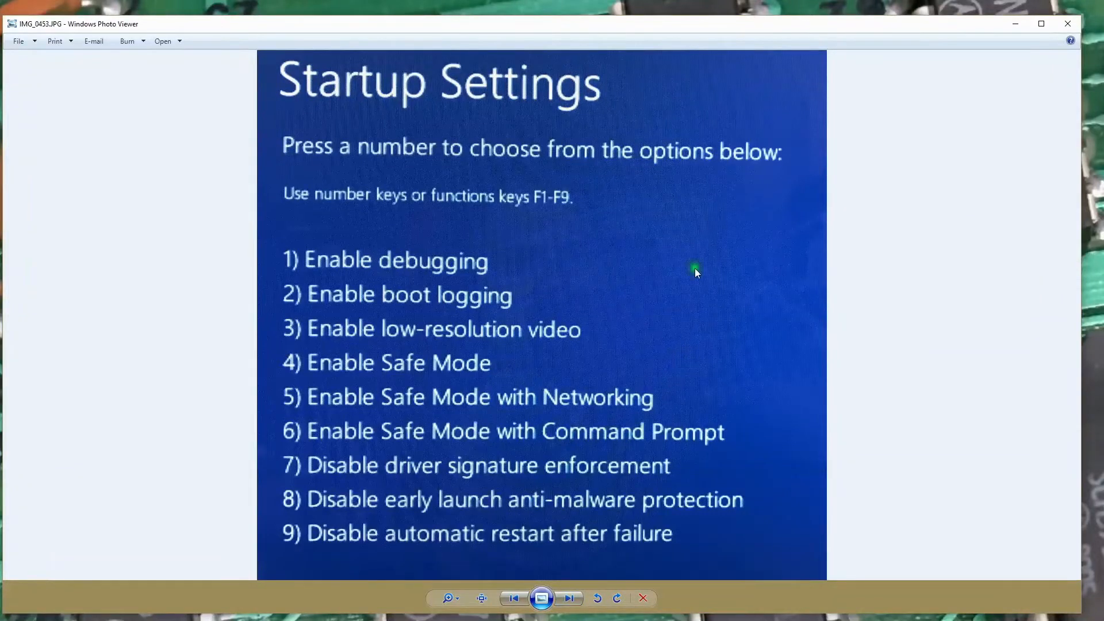
mouse_move(709, 207)
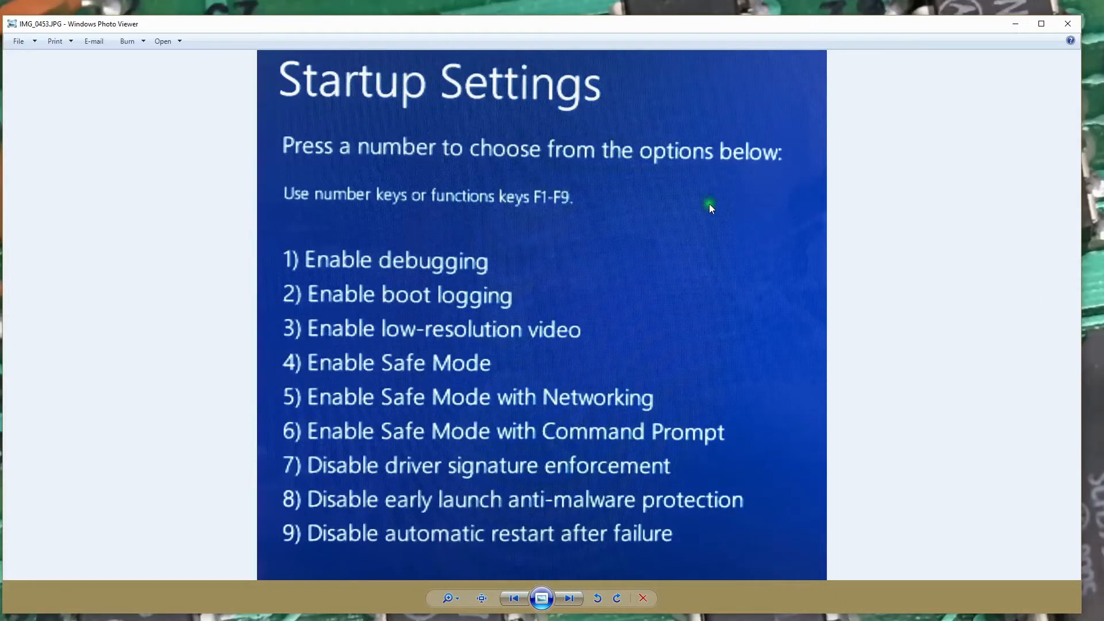
mouse_move(564, 480)
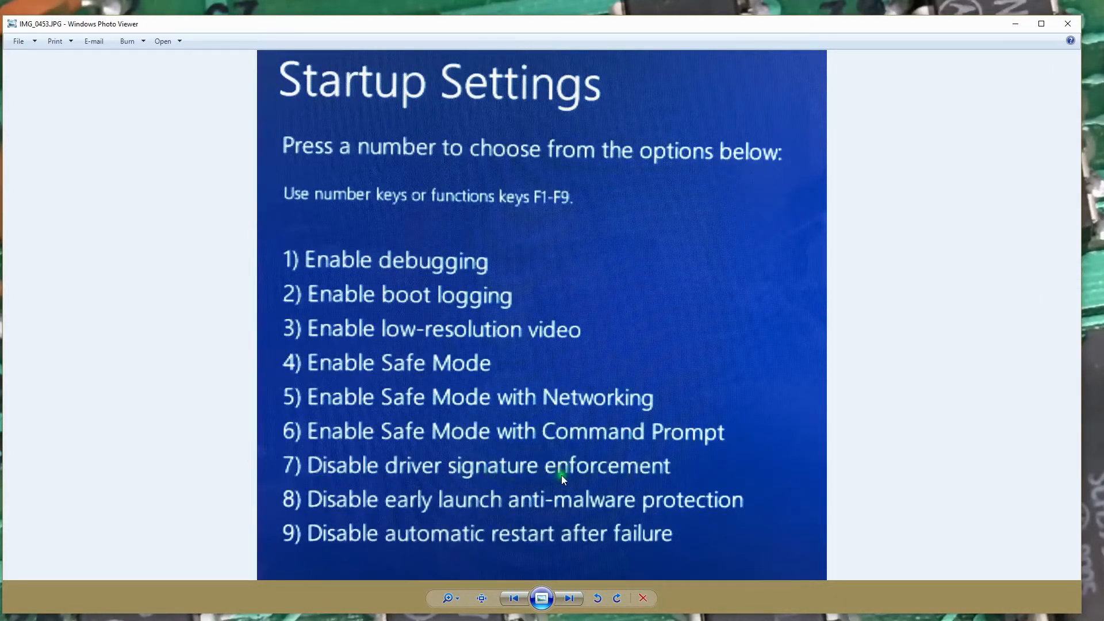
mouse_move(661, 477)
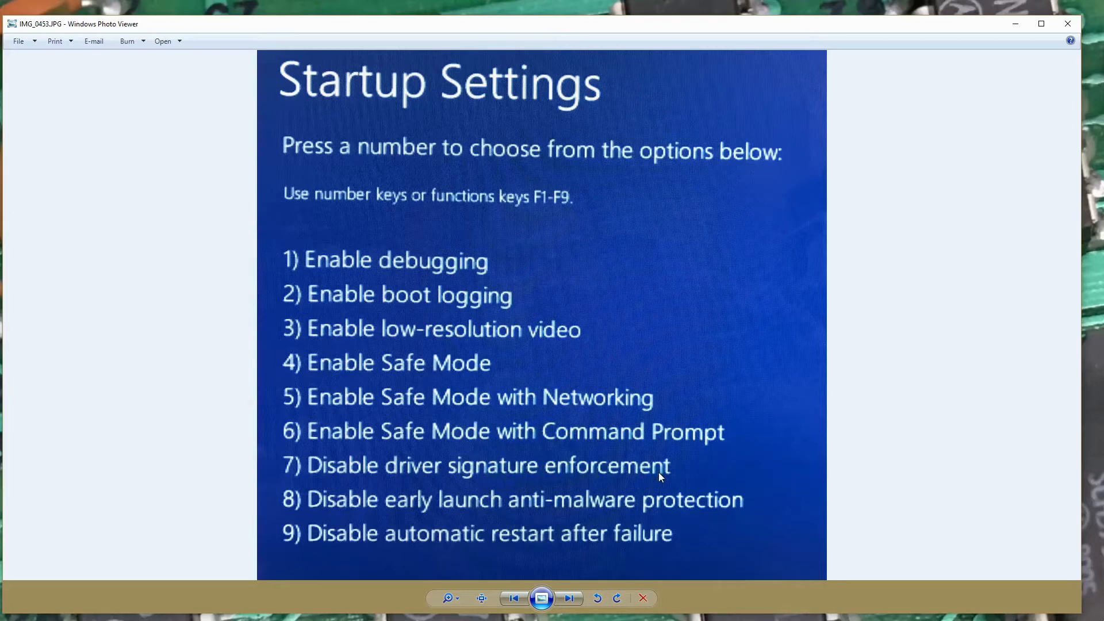
mouse_move(334, 477)
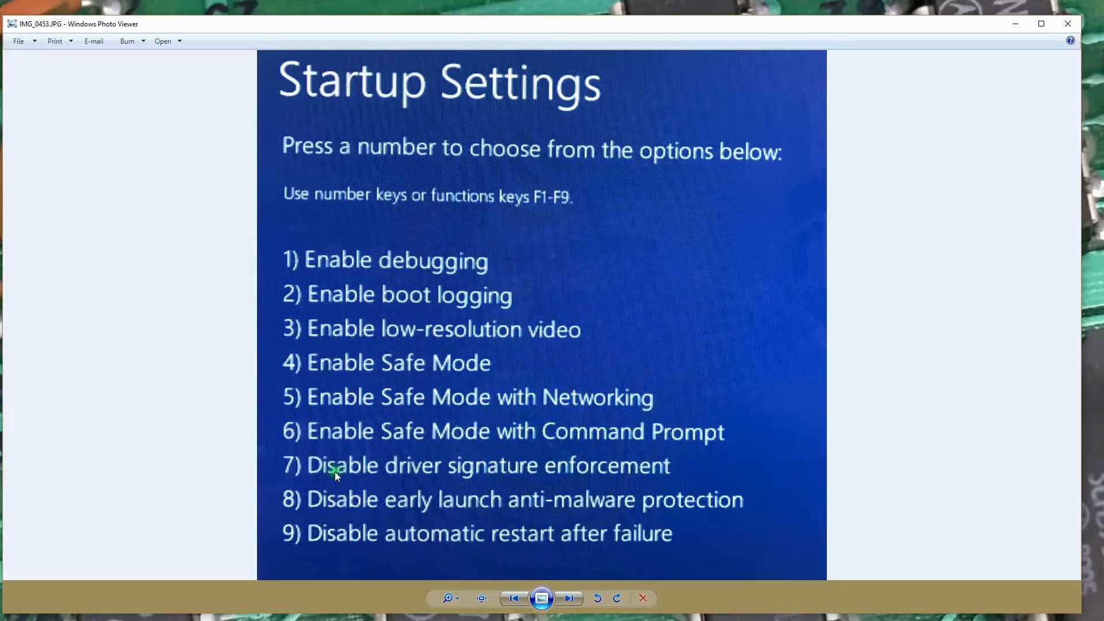
mouse_move(597, 553)
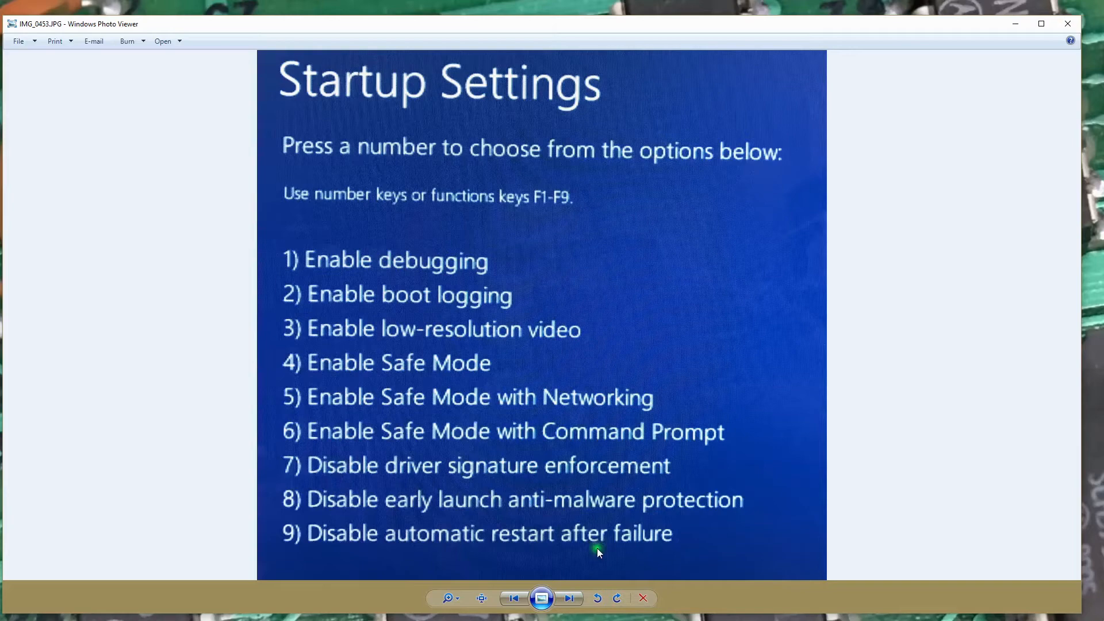
mouse_move(643, 598)
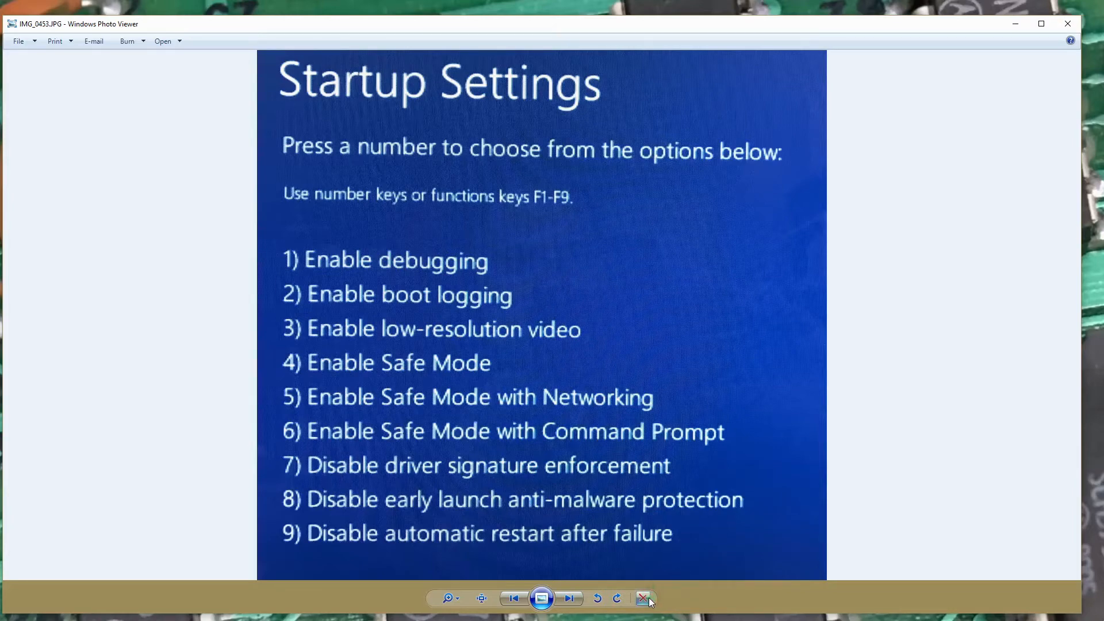
left_click(641, 598)
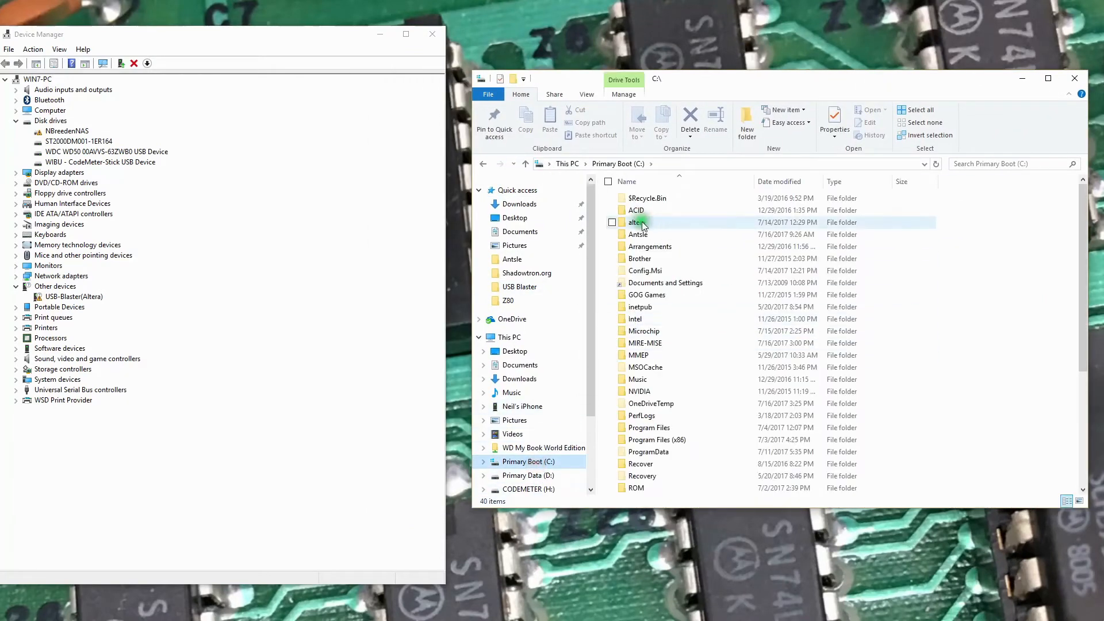
Navigate into C:\altera\usb-blaster, which holds the usbblstr.inf driver files
double_click(634, 222)
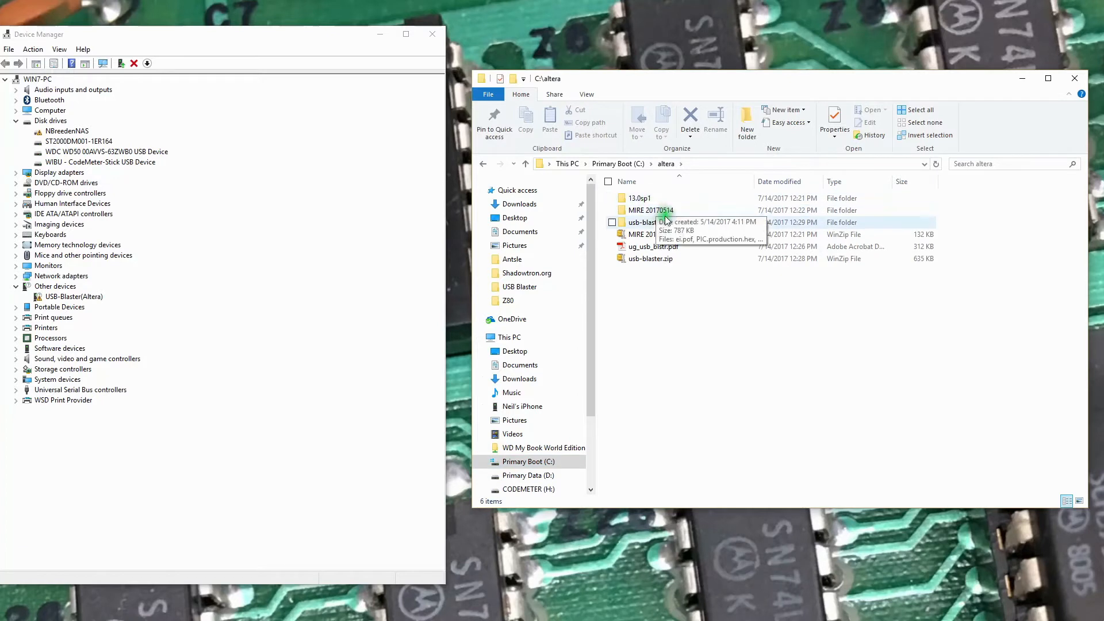
double_click(642, 222)
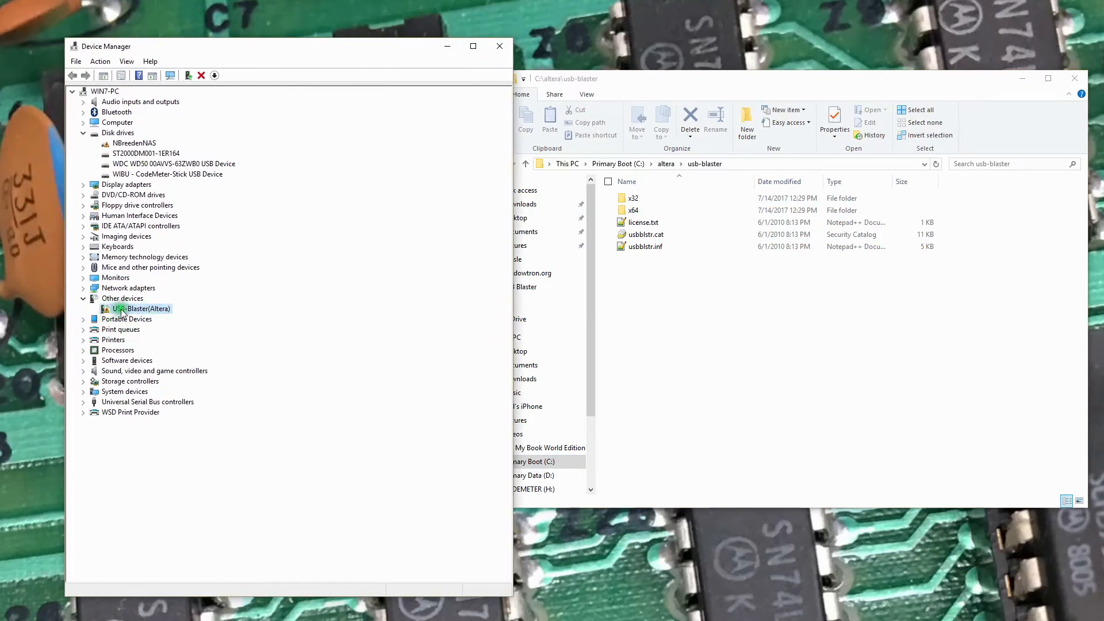
Update the USB-Blaster(Altera) driver manually from C:\altera\usb-blaster including subfolders
right_click(138, 309)
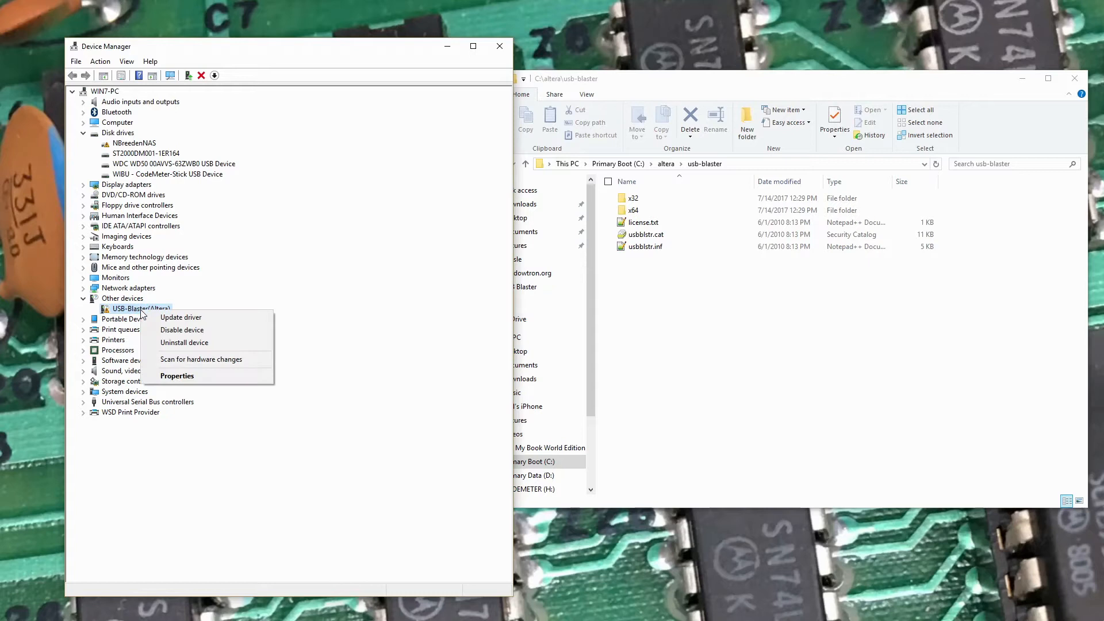
left_click(181, 317)
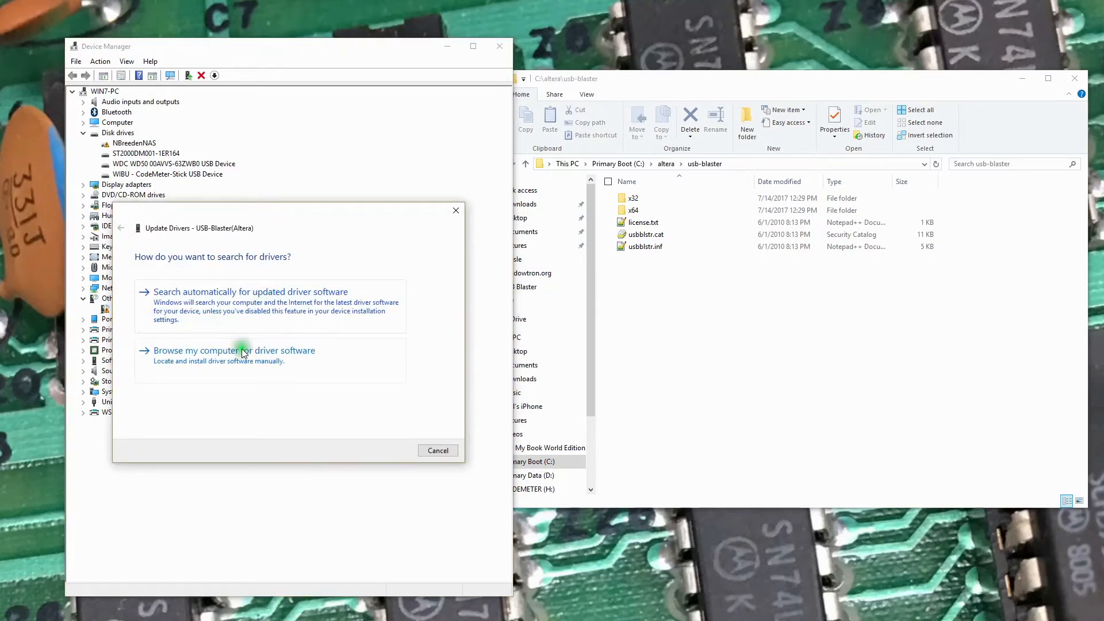
left_click(235, 349)
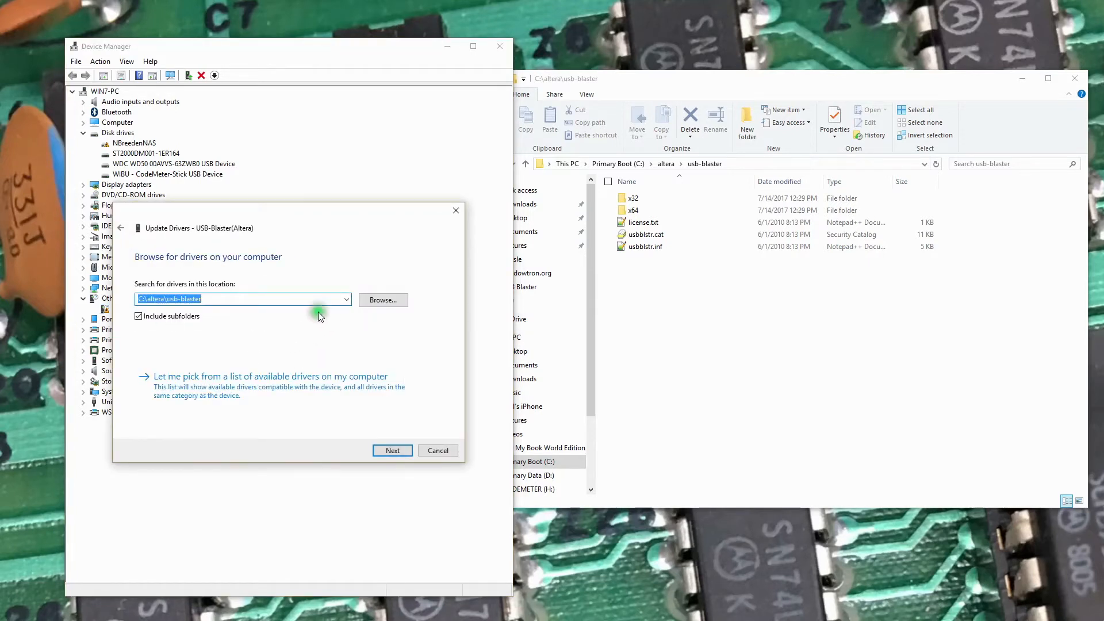
mouse_move(625, 156)
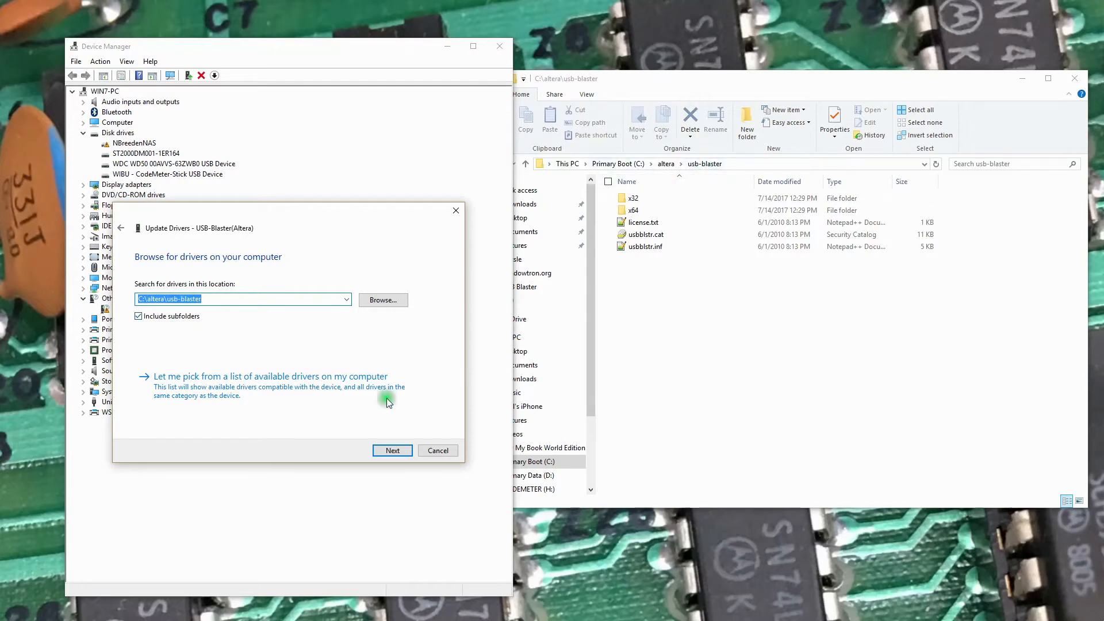
left_click(392, 451)
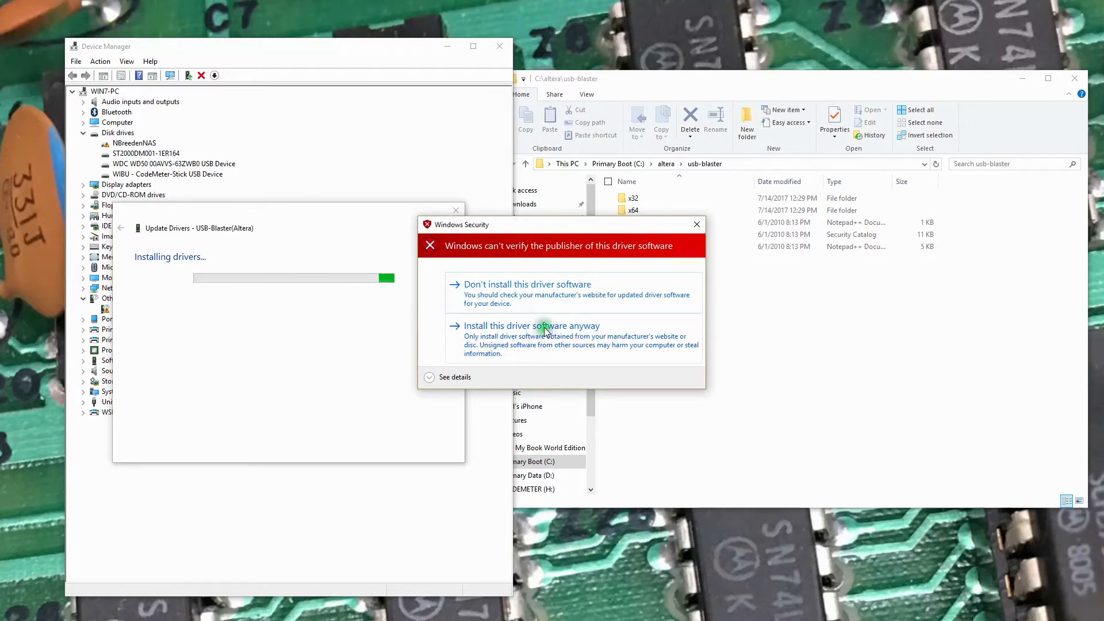
Install the unverified Altera USB-Blaster driver software anyway
left_click(543, 327)
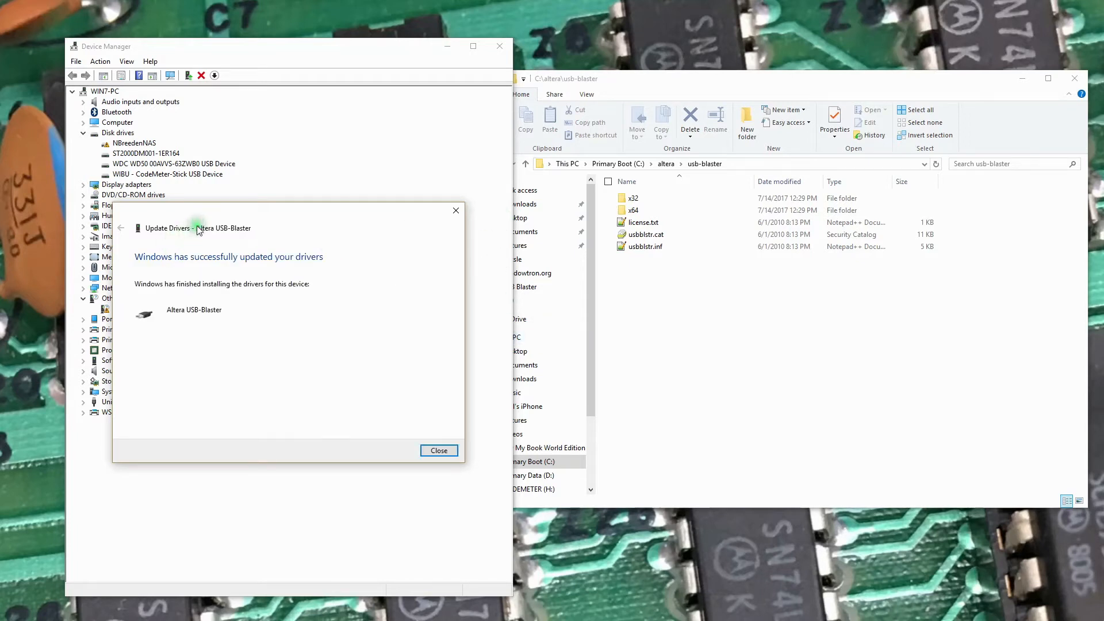
mouse_move(357, 216)
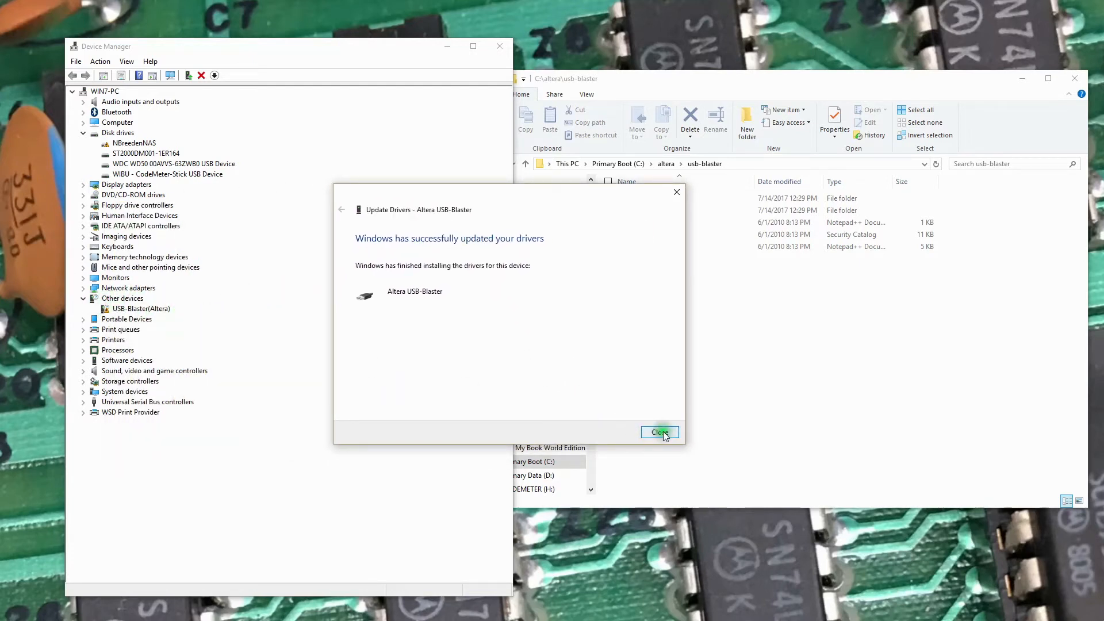
Dismiss the update confirmation and collapse Universal Serial Bus controllers after seeing Altera USB-Blaster
left_click(659, 431)
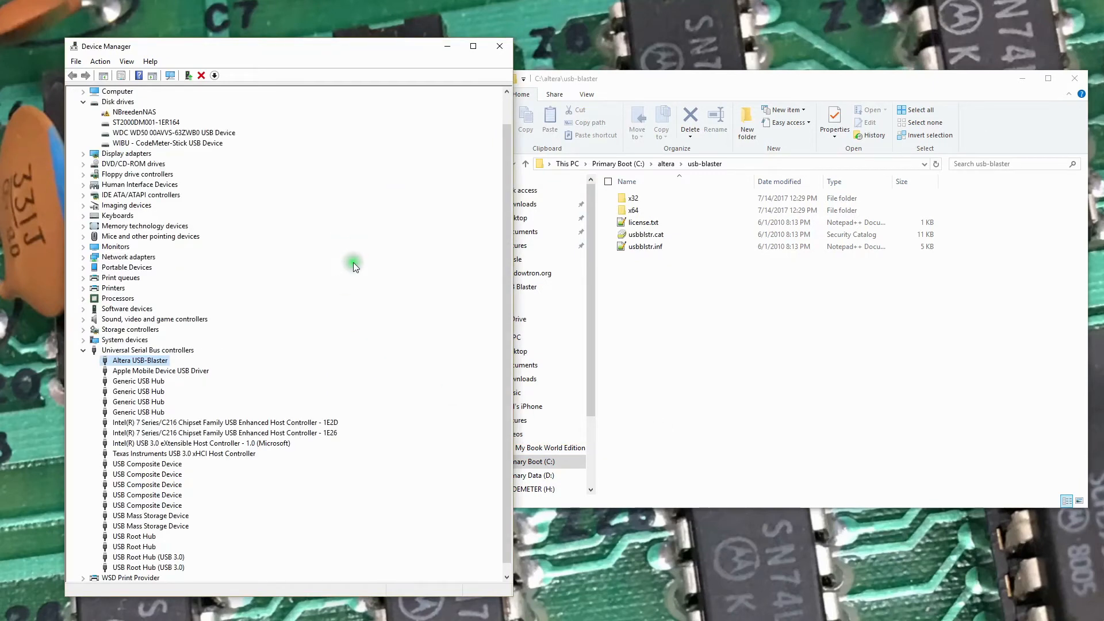
mouse_move(305, 426)
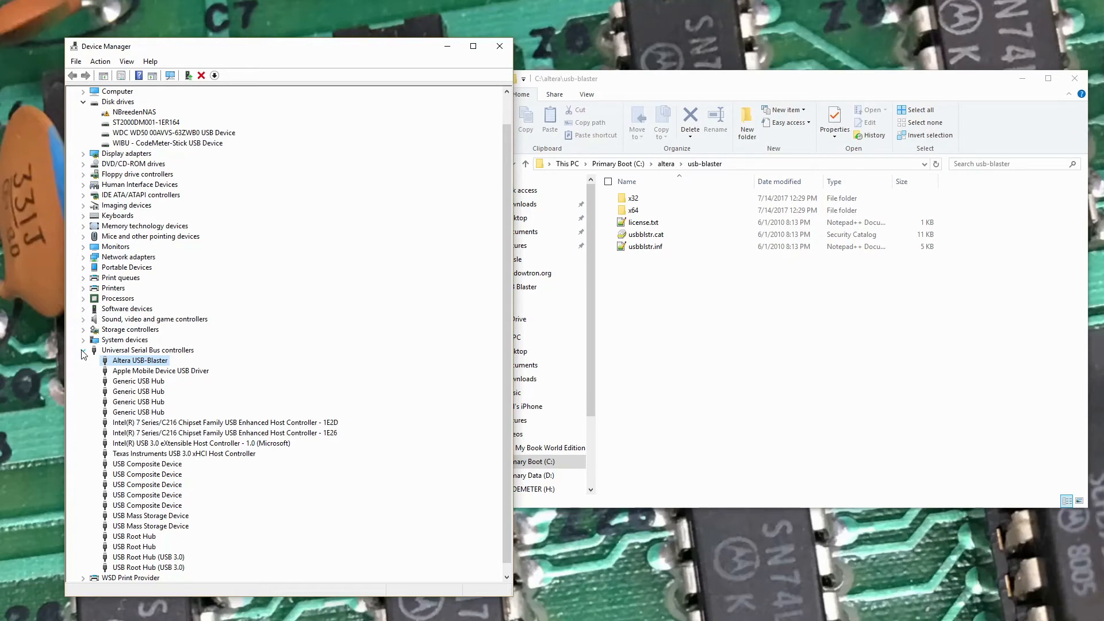
left_click(82, 351)
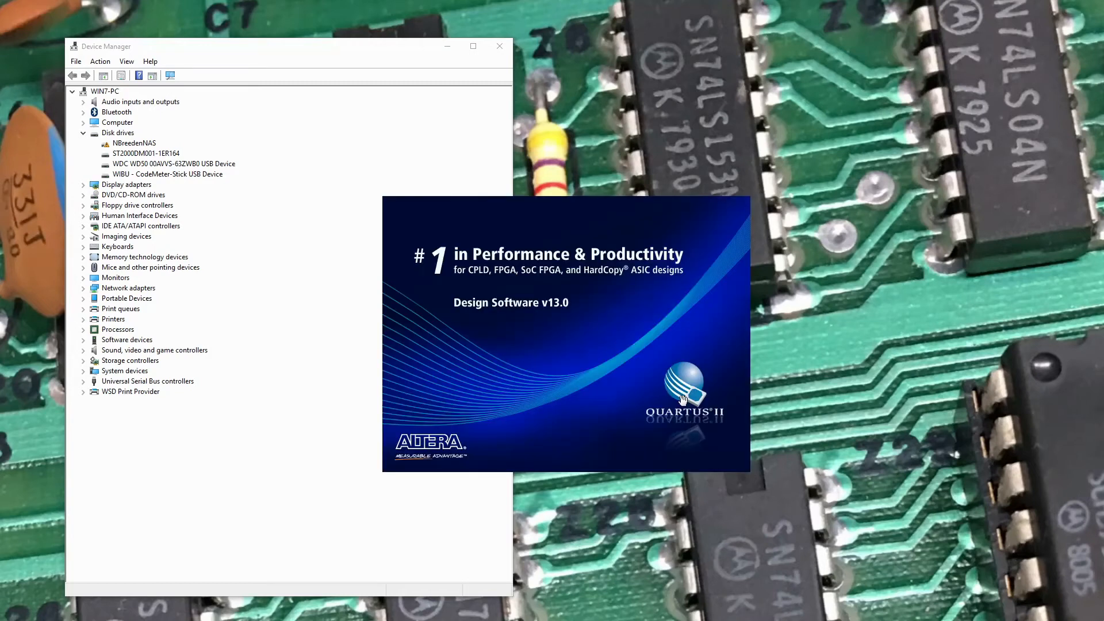
mouse_move(685, 329)
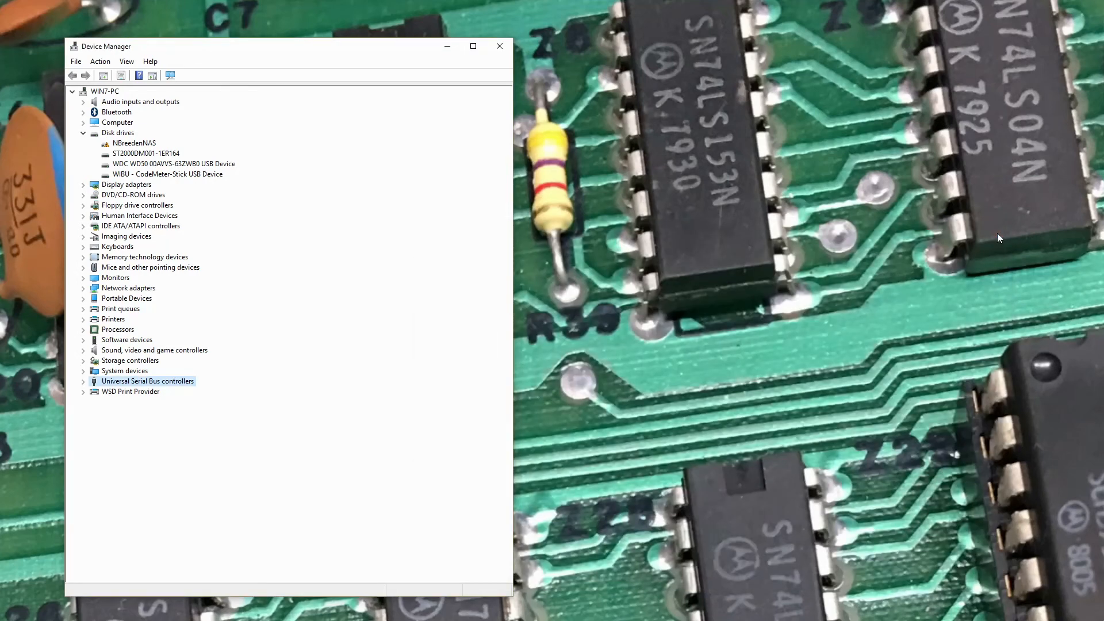
Refresh the Device Manager device list while Quartus II Programmer opens
left_click(73, 92)
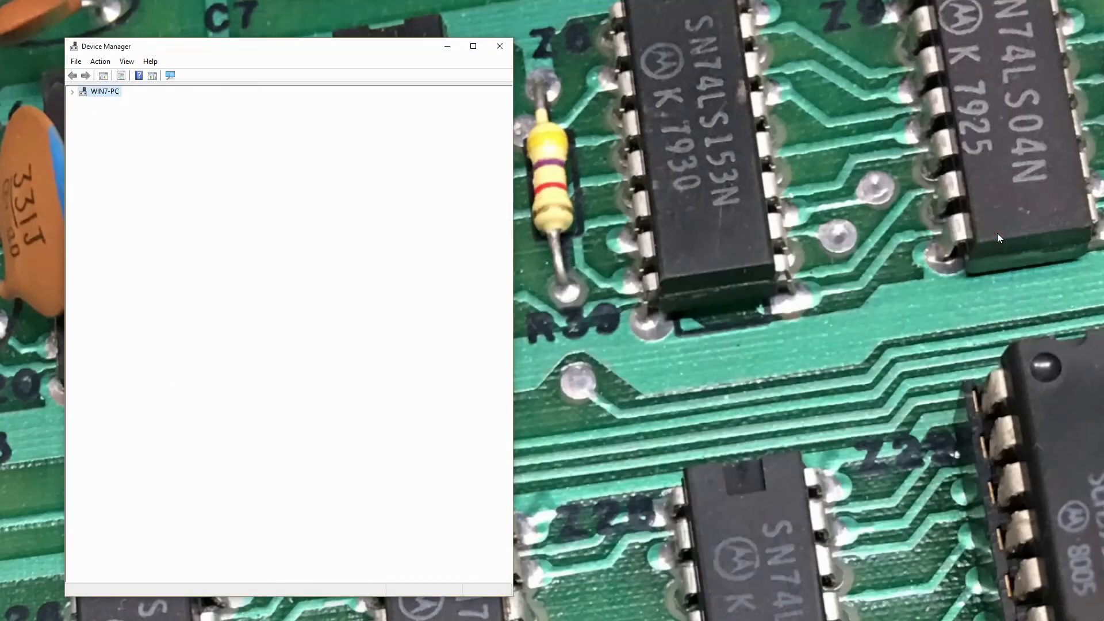
left_click(75, 91)
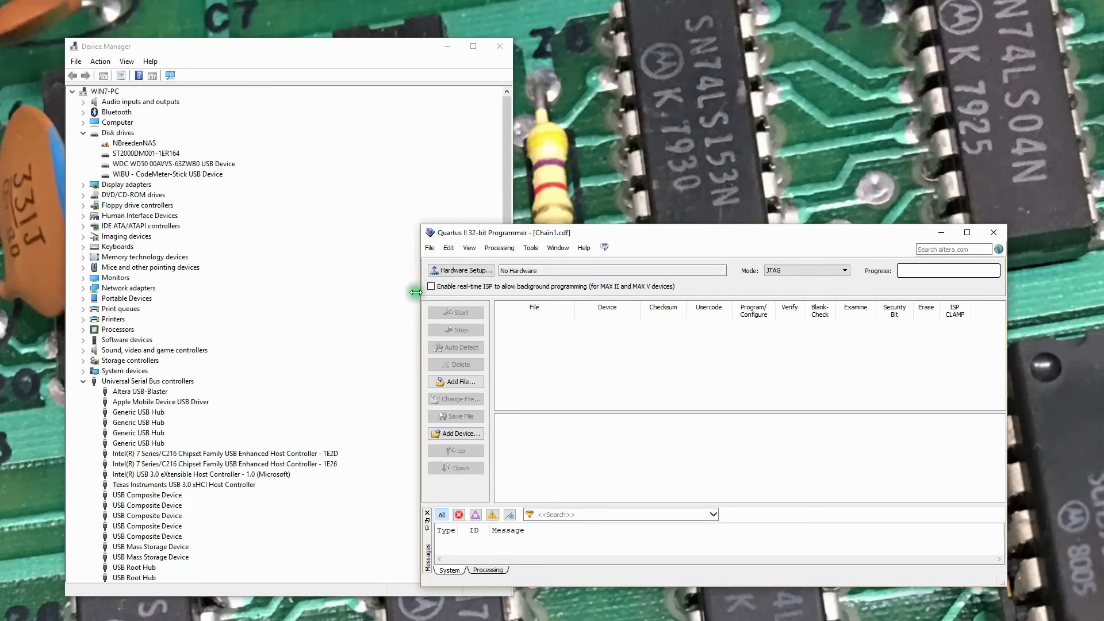
In Hardware Setup, pick USB-Blaster among the available hardware items
left_click(461, 270)
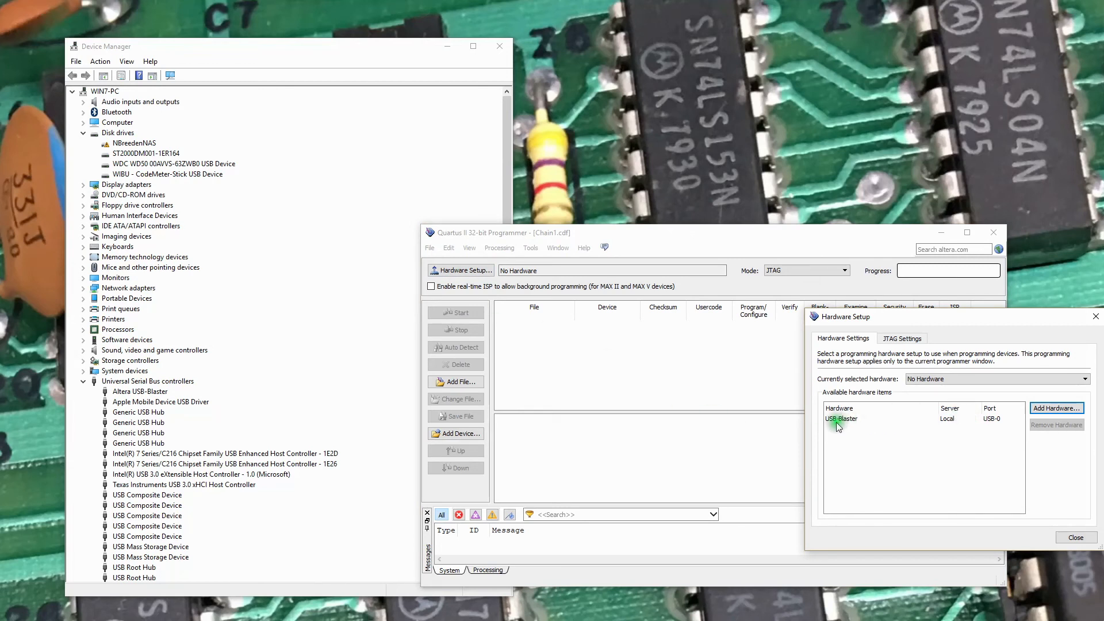
mouse_move(841, 422)
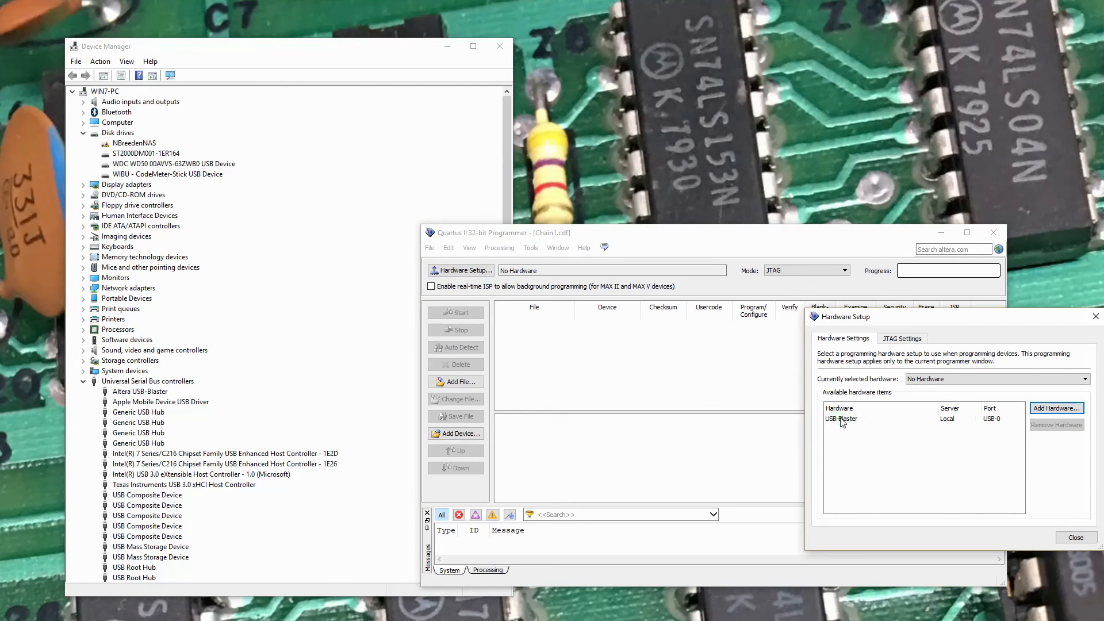
left_click(841, 419)
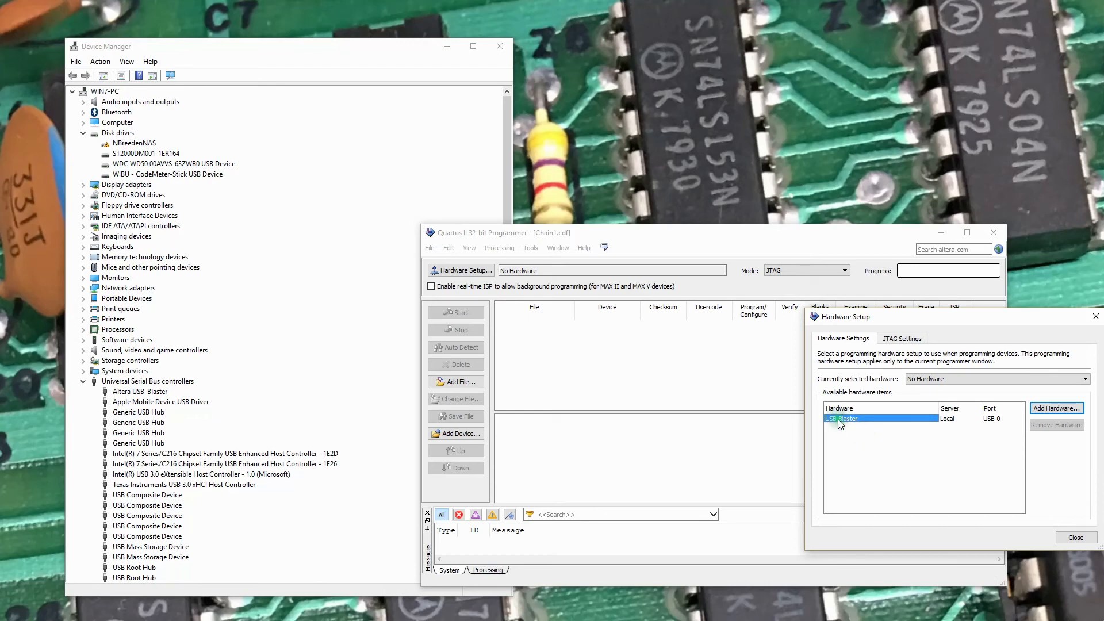
left_click(1076, 537)
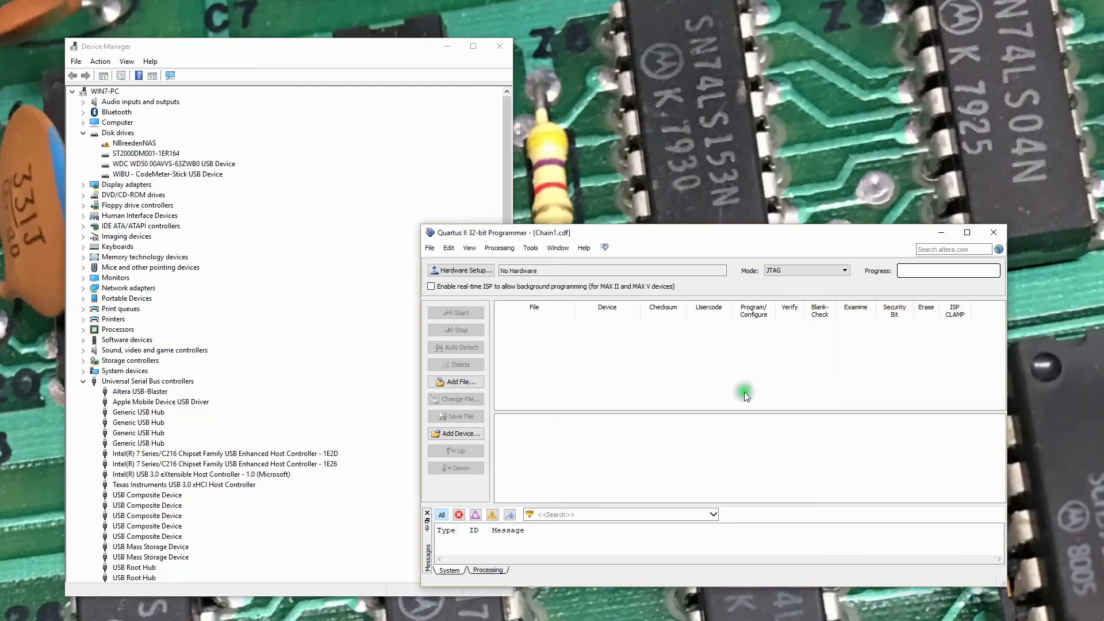
mouse_move(481, 270)
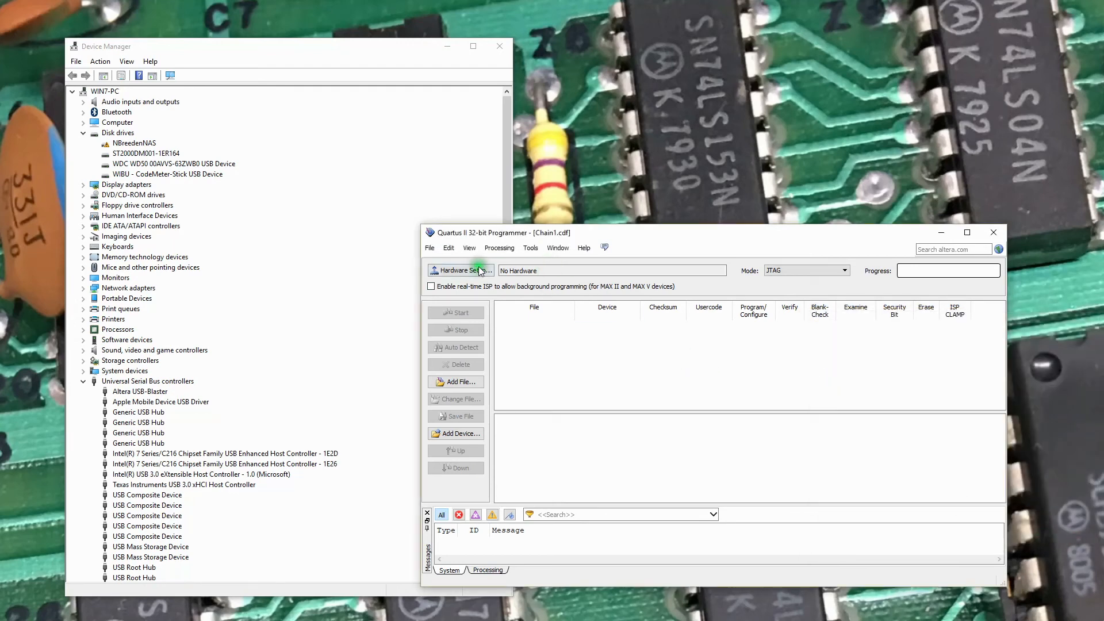
Select USB-Blaster [USB-0] as the currently selected programming hardware
left_click(462, 271)
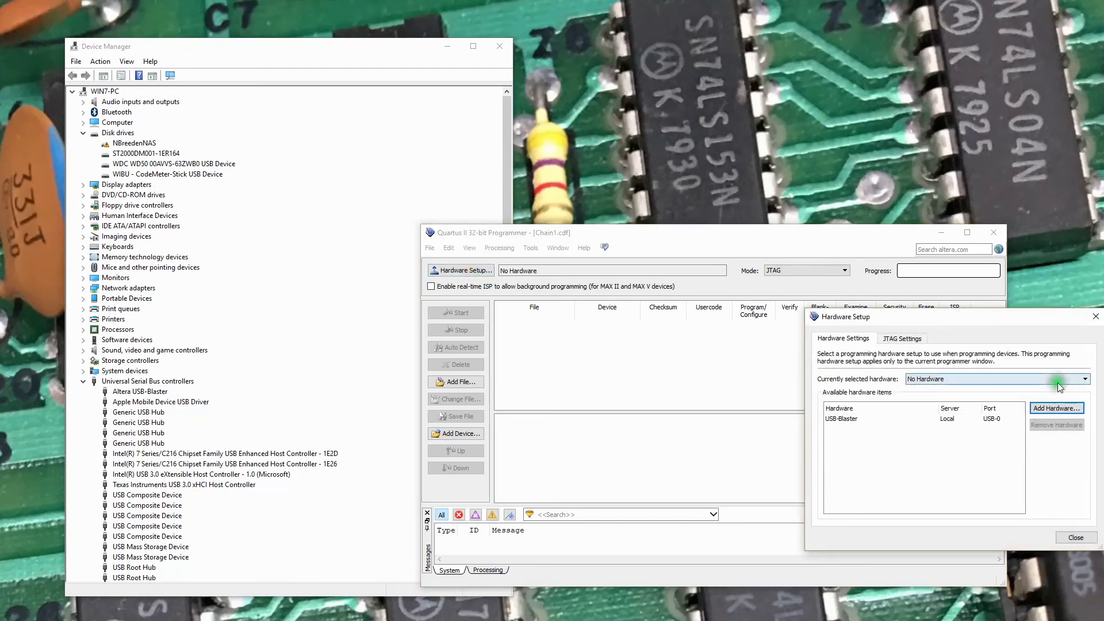
left_click(1084, 379)
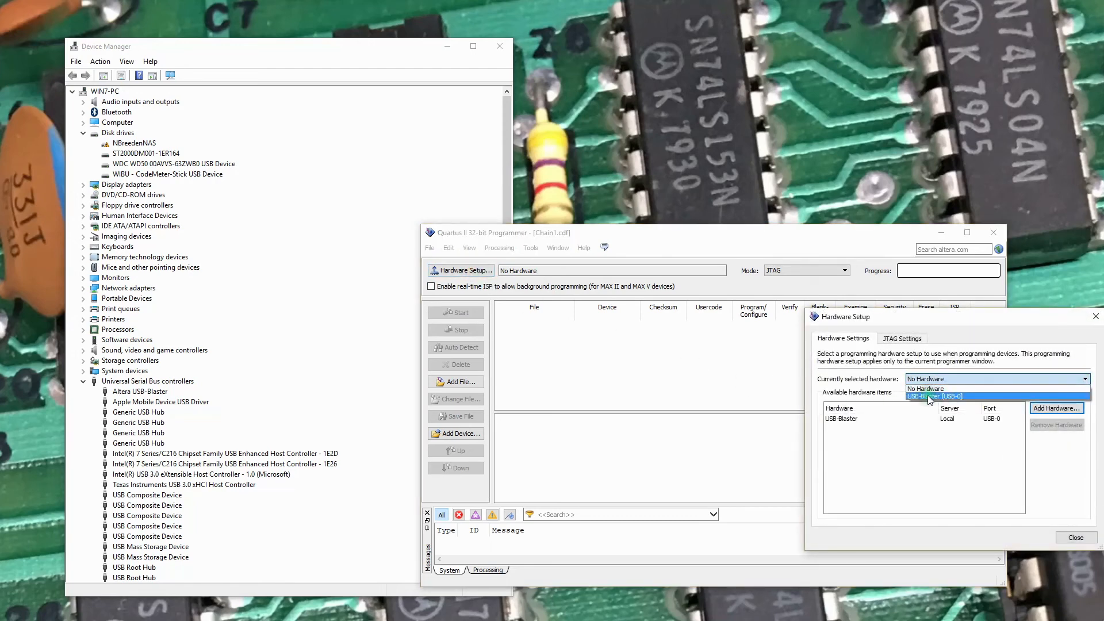
left_click(933, 395)
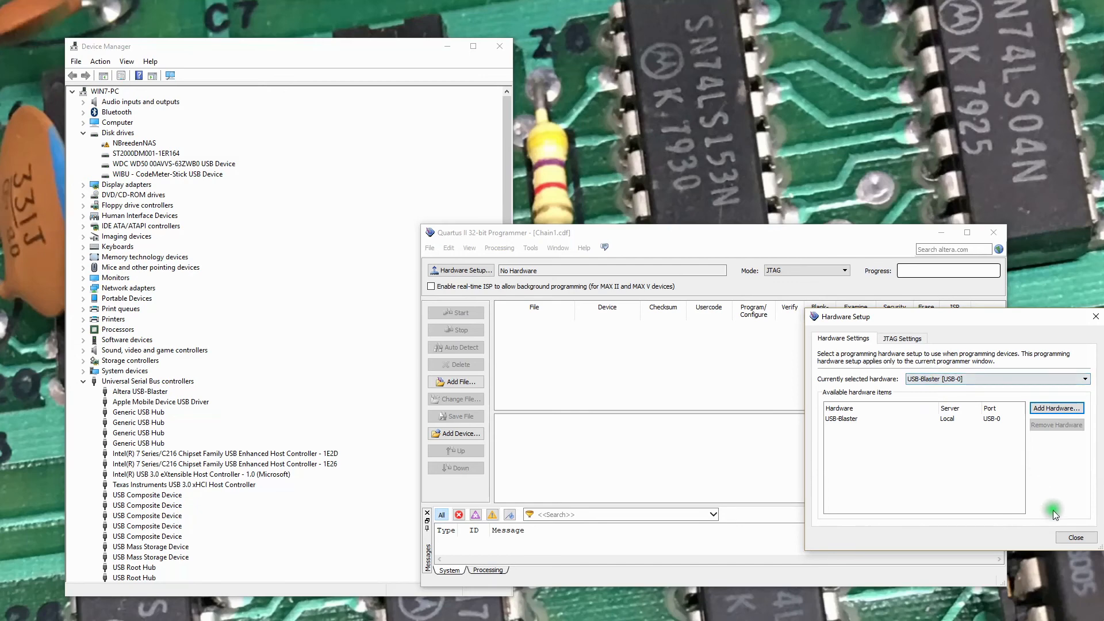
left_click(1076, 537)
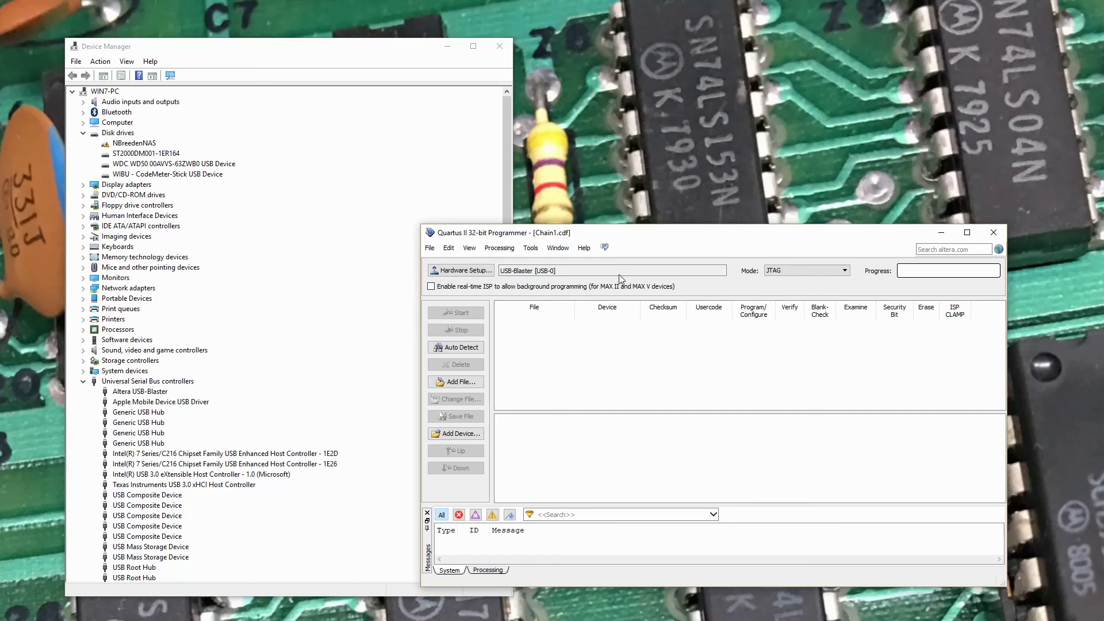
mouse_move(460, 384)
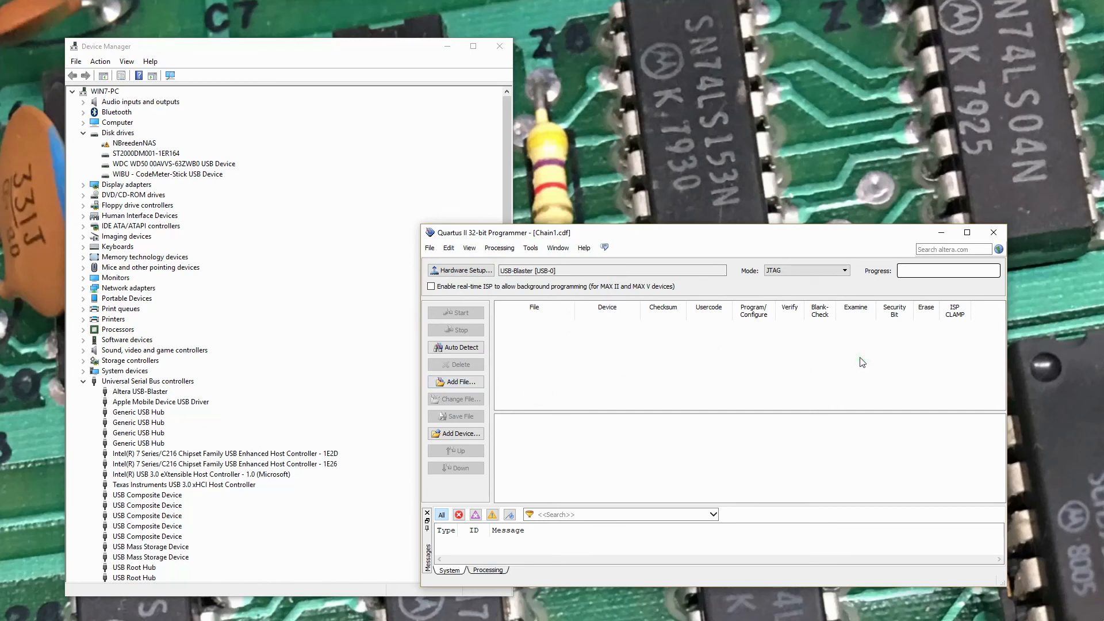
mouse_move(785, 430)
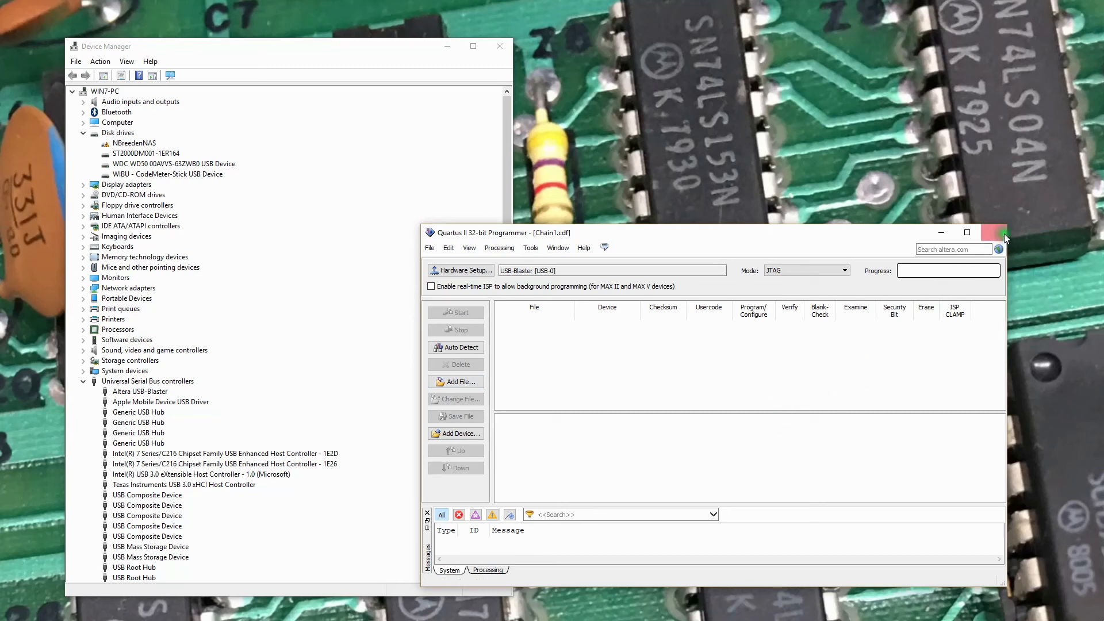
mouse_move(993, 238)
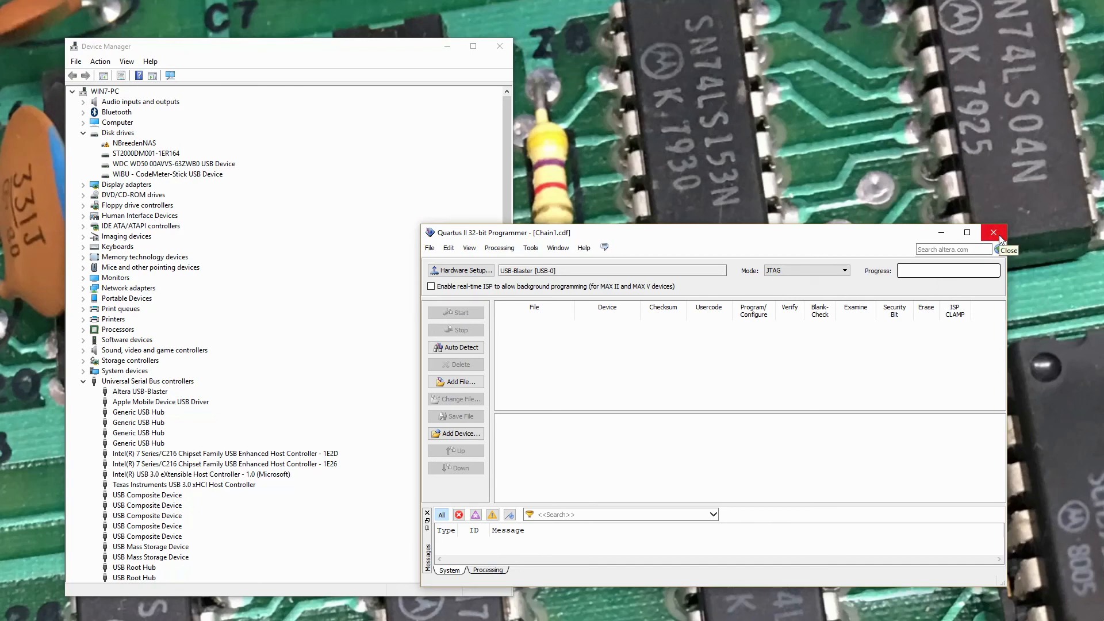
Close the Quartus II Programmer window
left_click(993, 232)
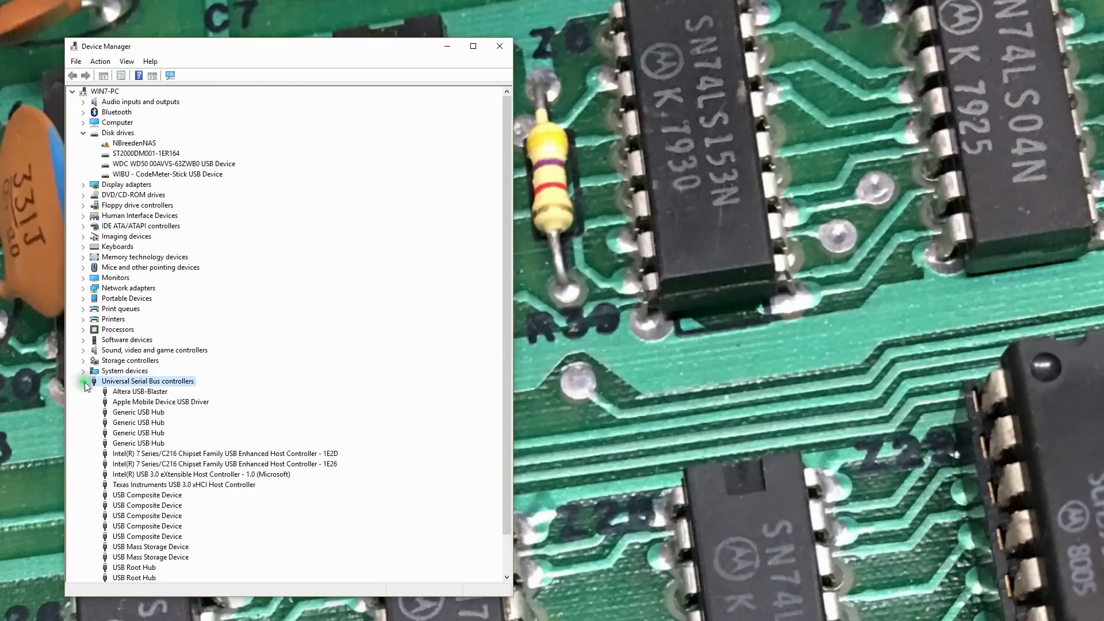